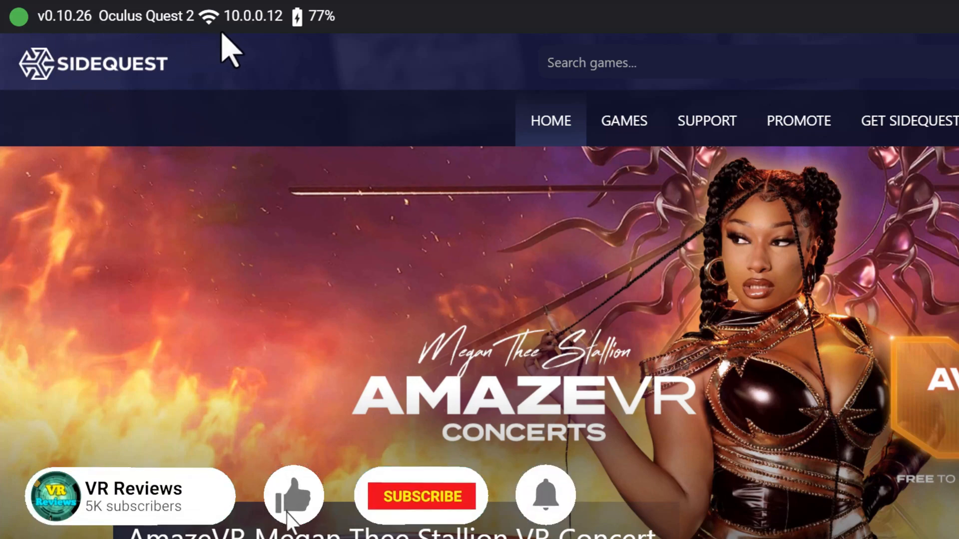
Browse down through the SideQuest app catalogue looking for the emulator
click(420, 496)
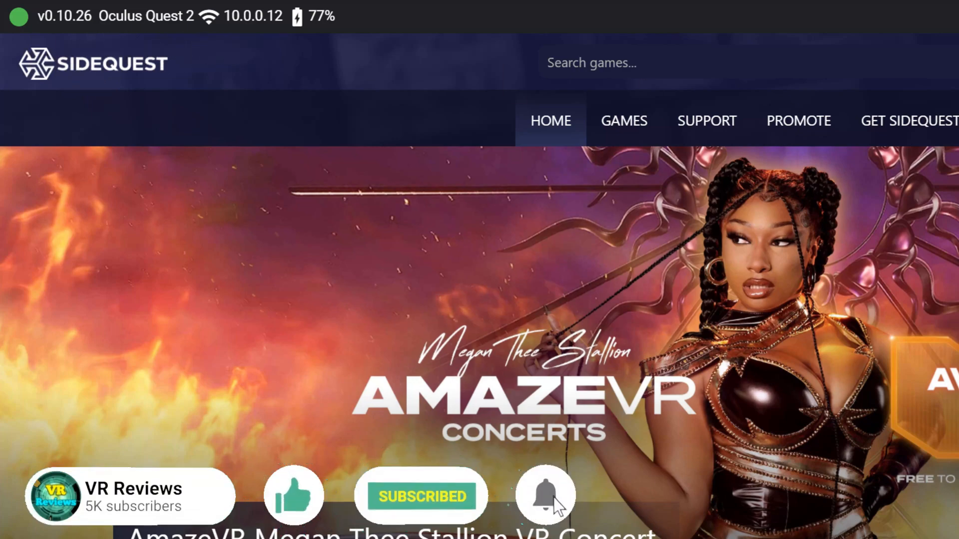
click(907, 121)
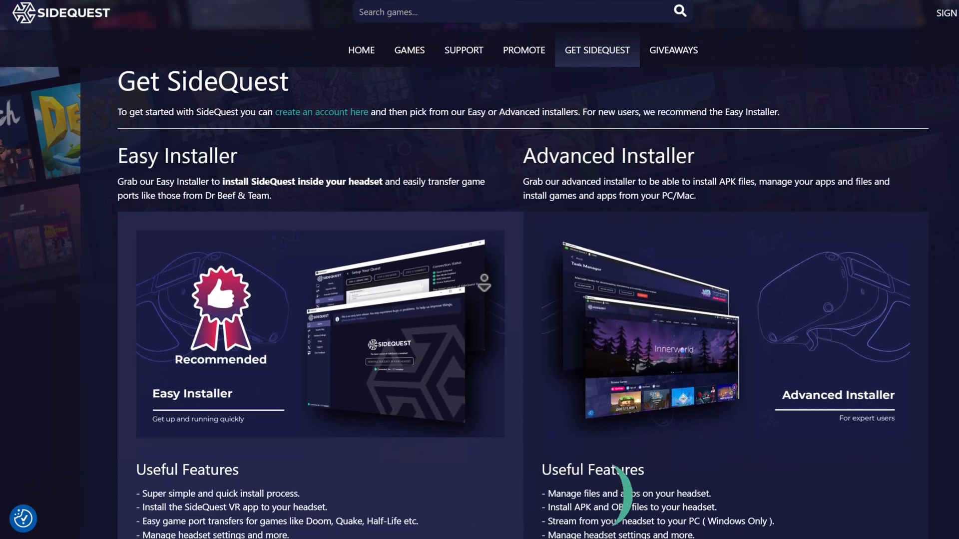
scroll(down, 3)
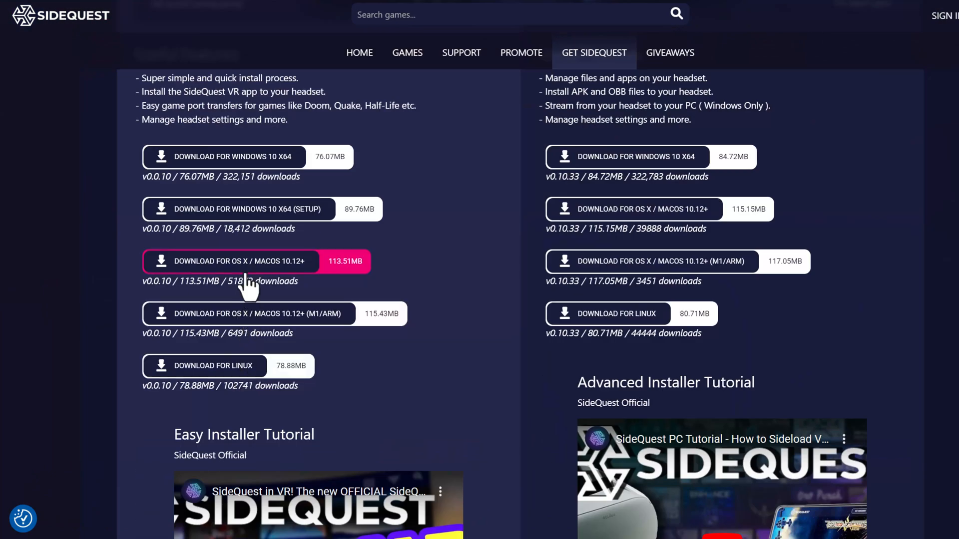
mouse_move(211, 184)
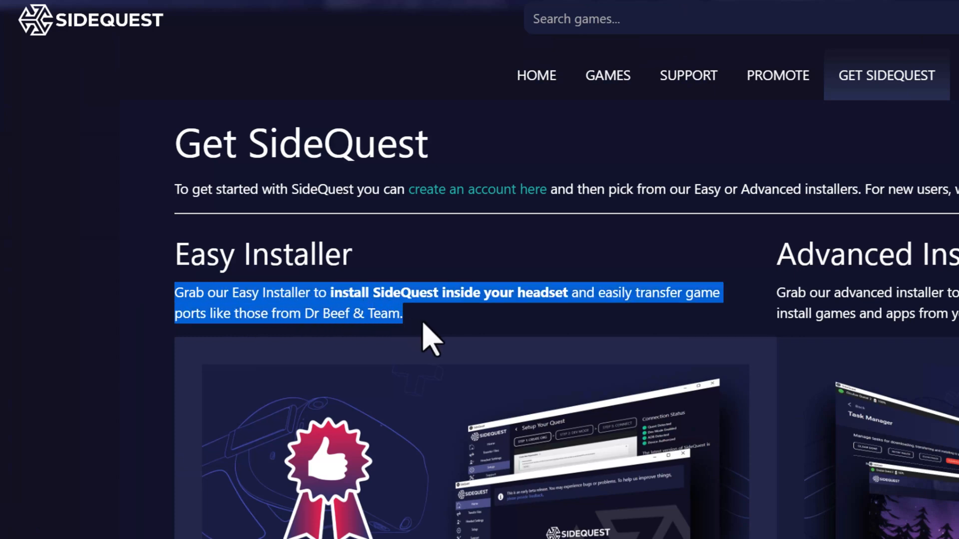
scroll(down, 3)
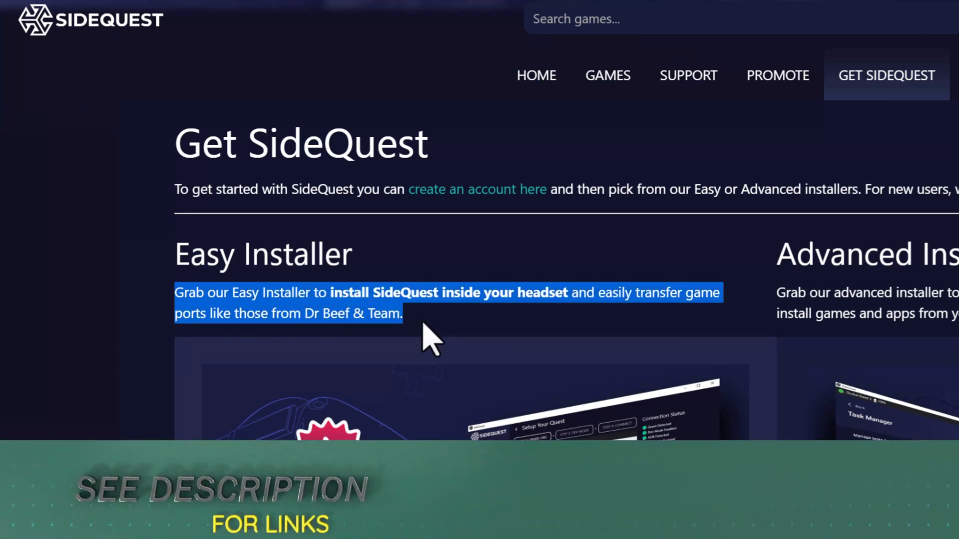
scroll(down, 3)
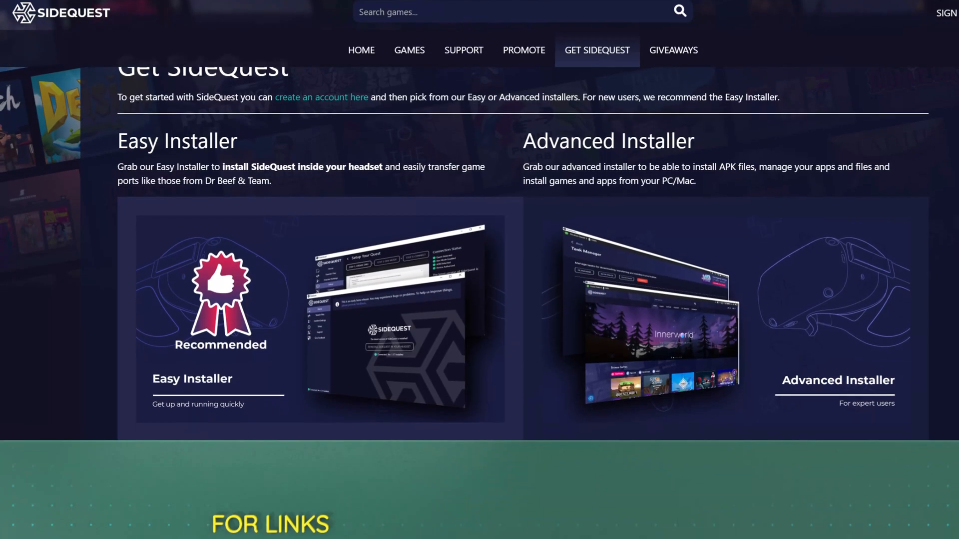
scroll(down, 3)
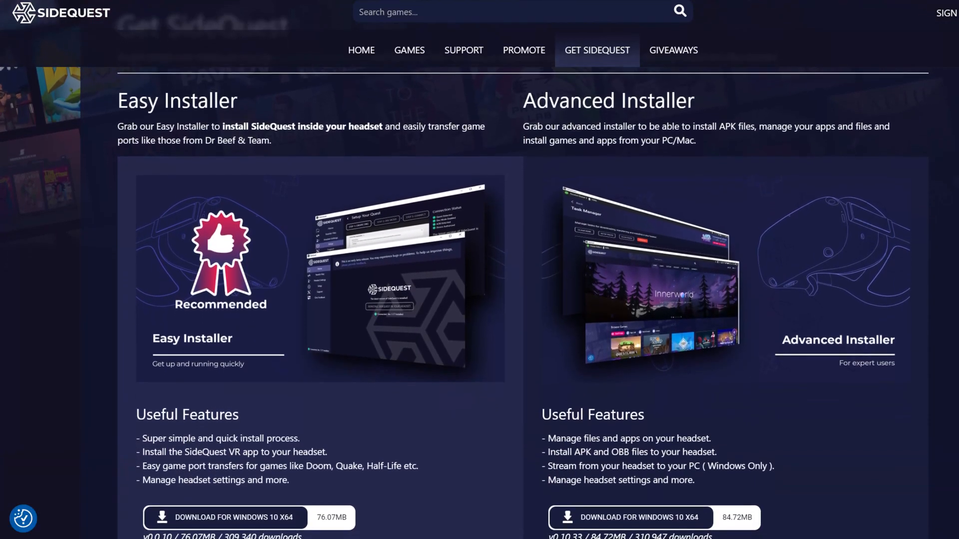
scroll(down, 3)
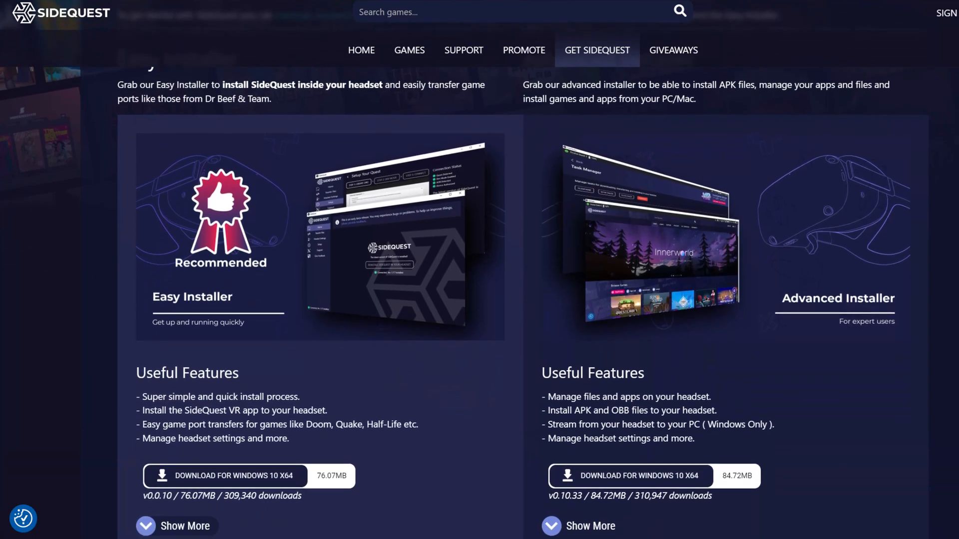
scroll(down, 3)
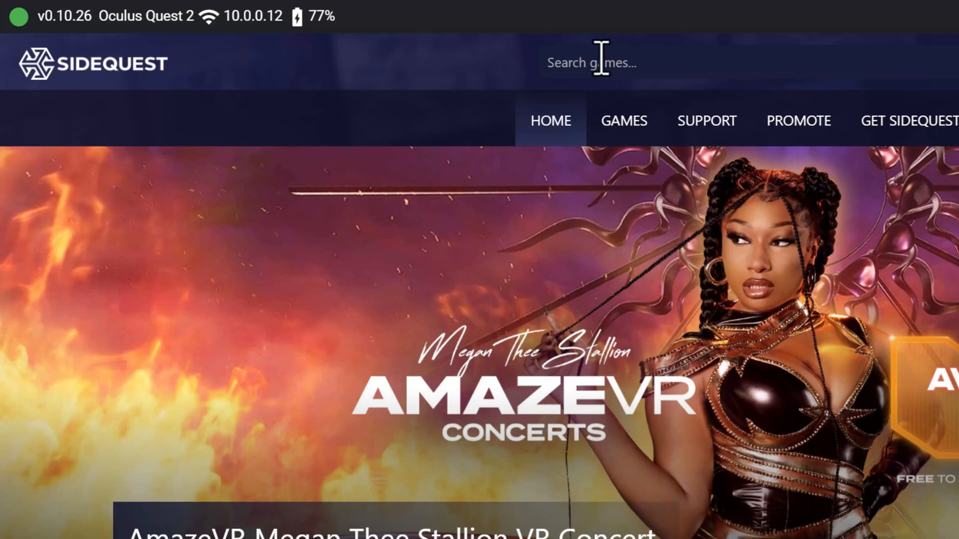
Search 'ppsspp', sideload PPSSPP VR onto the headset and watch the install task
text(ppss)
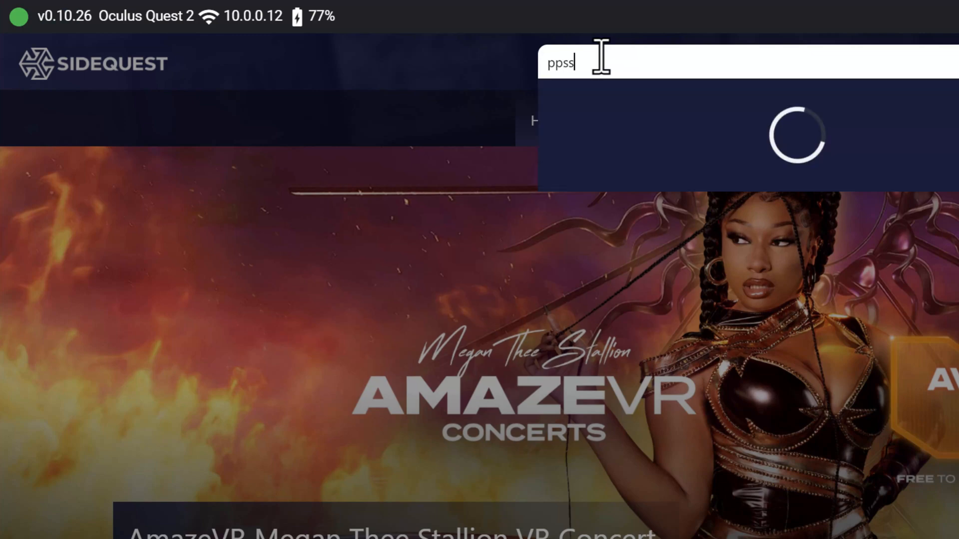
text(pp)
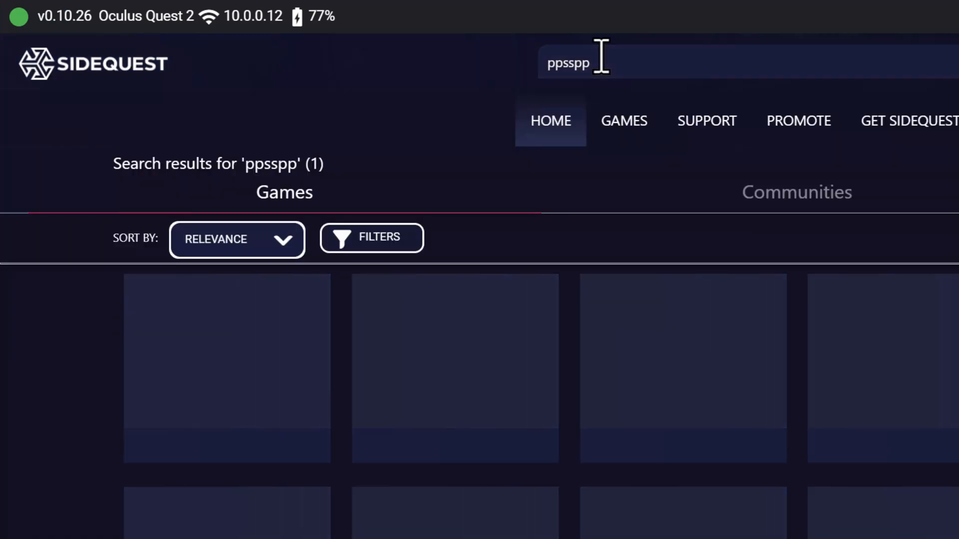
click(226, 370)
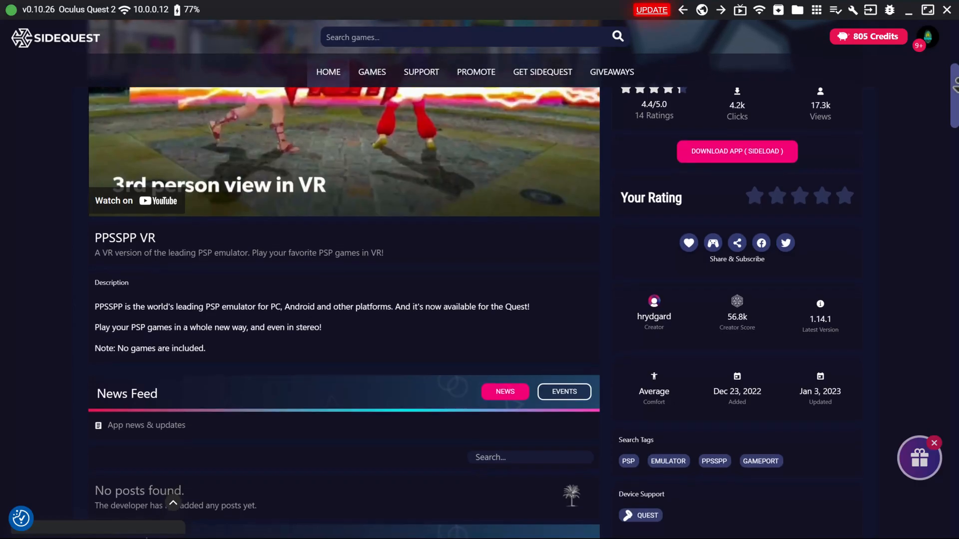
scroll(down, 3)
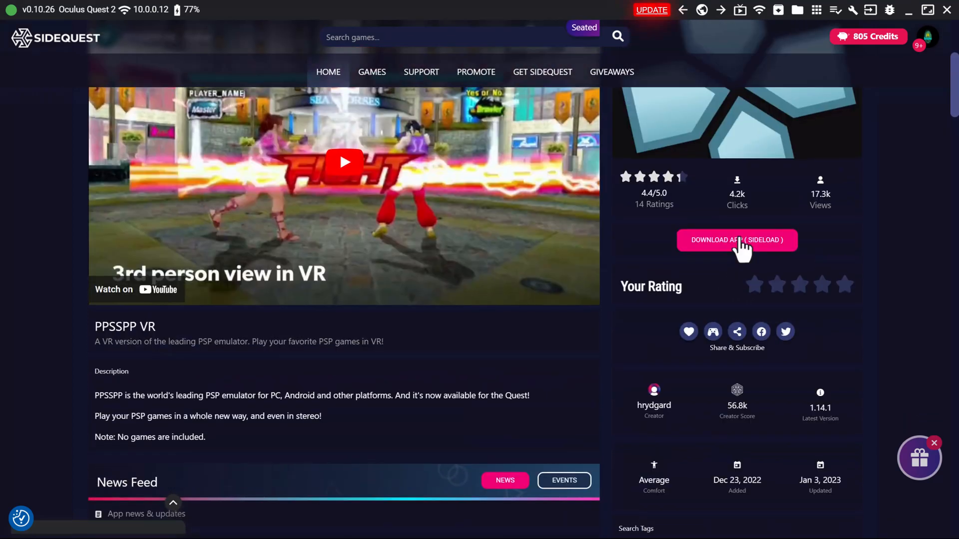
click(736, 240)
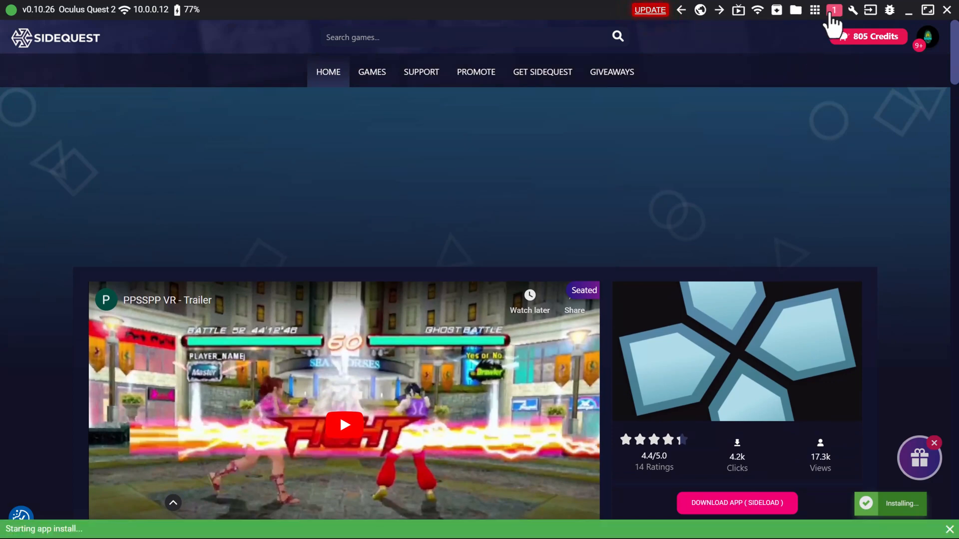
click(833, 10)
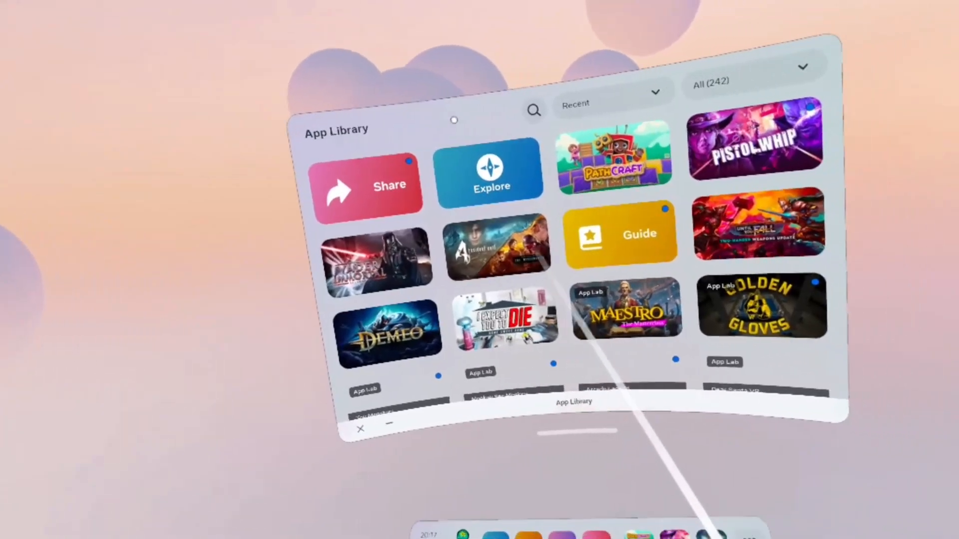
Filter the Quest App Library to Unknown sources so PPSSPP is listed
click(752, 66)
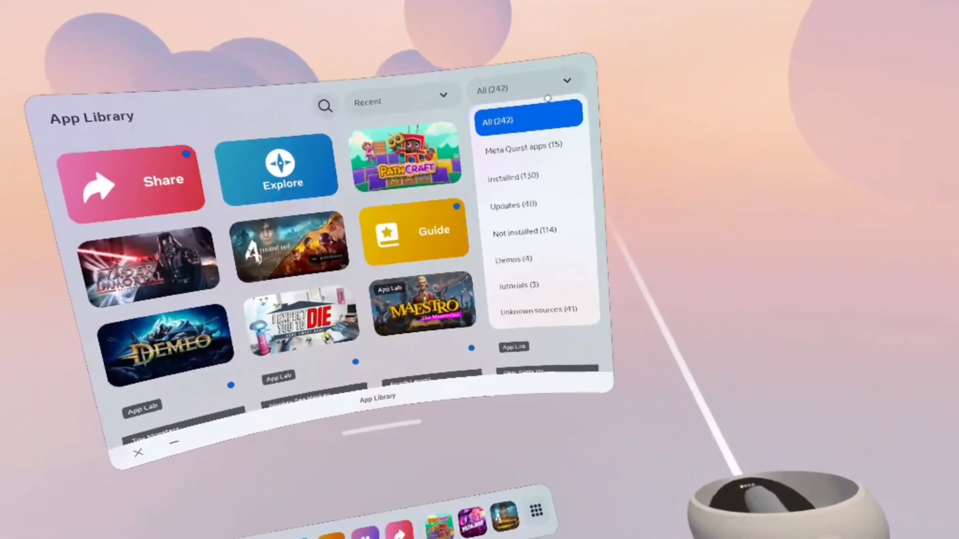
click(535, 310)
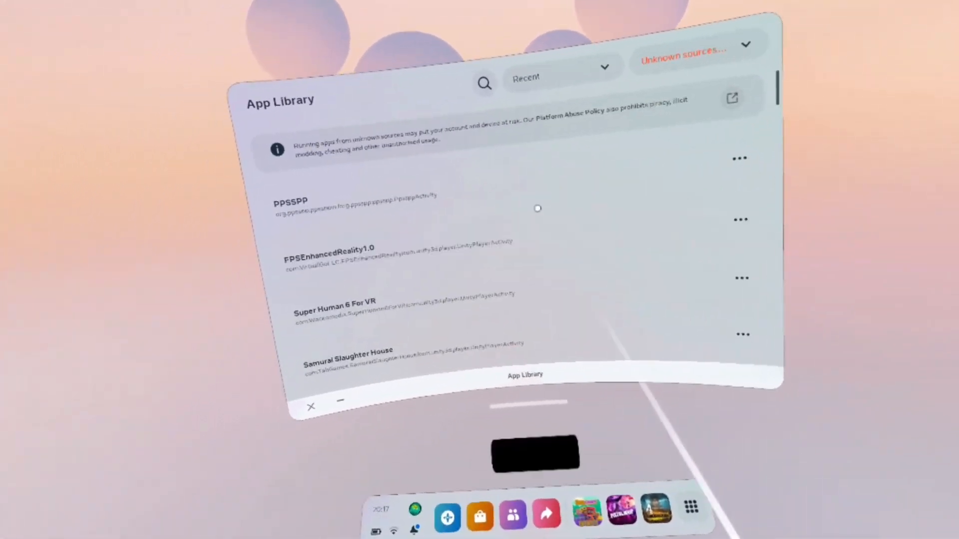
click(290, 201)
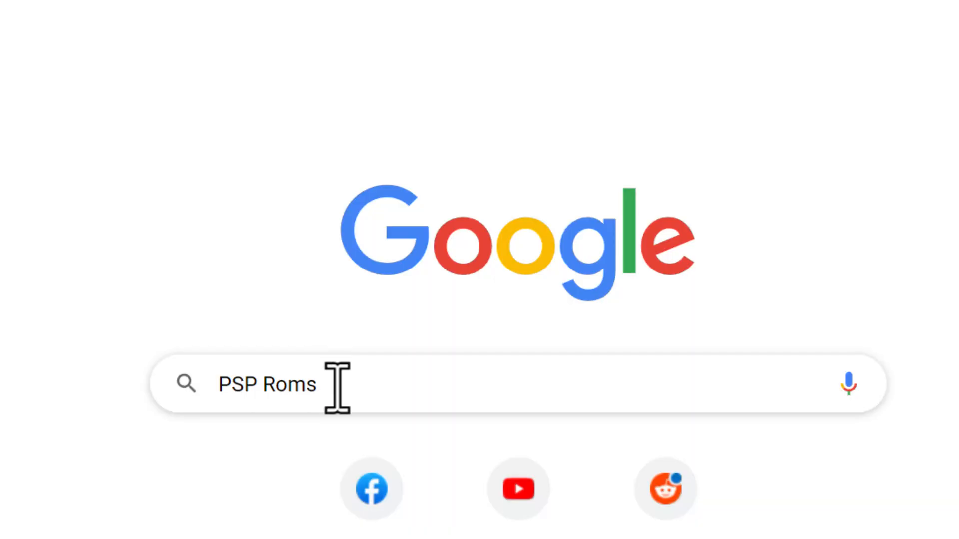
mouse_move(408, 392)
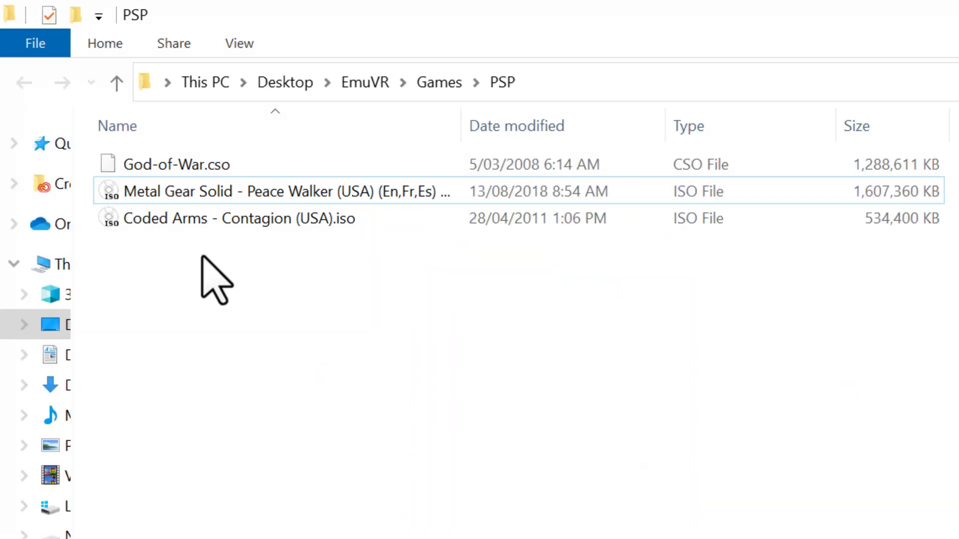
Navigate Quest 2 shared storage to PSP > GAME and open God-of-War.cso on the PC side
click(176, 163)
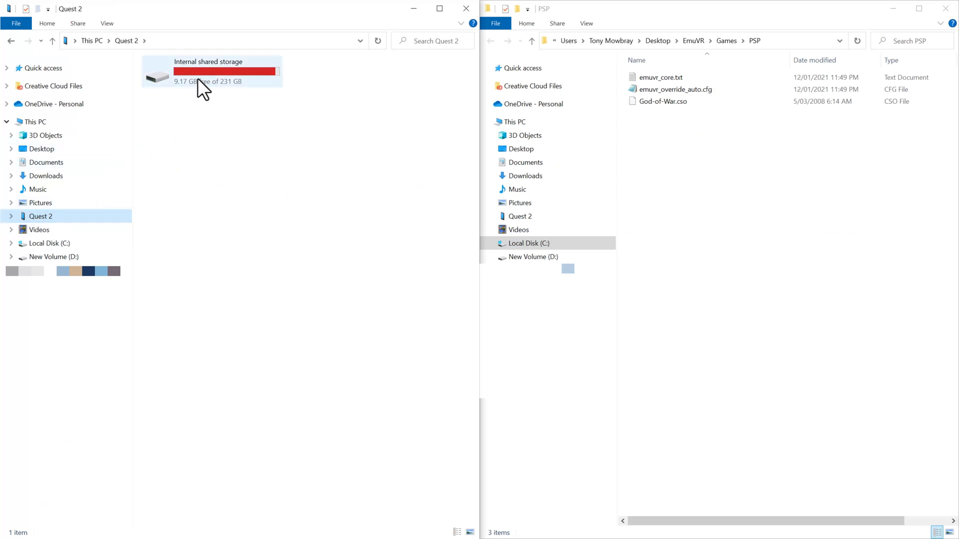
double_click(210, 70)
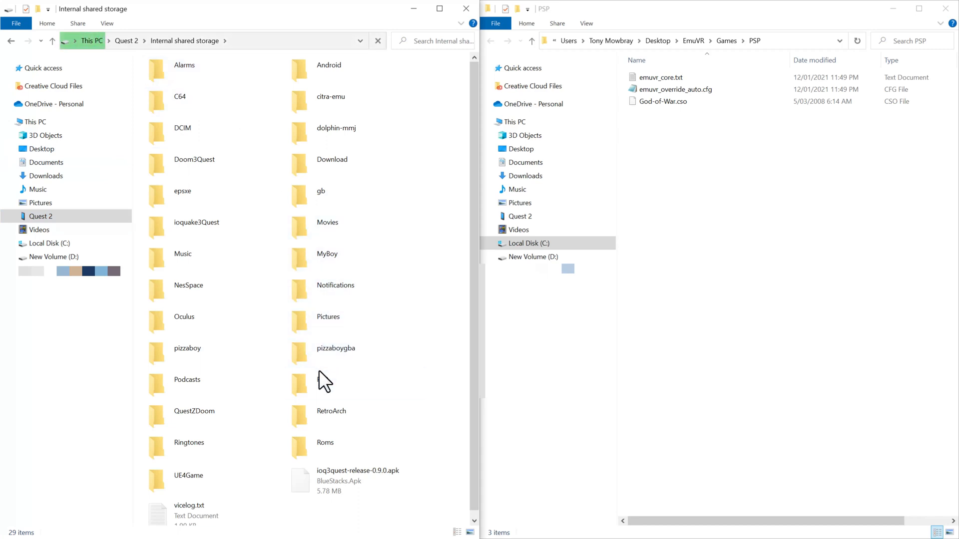
click(321, 380)
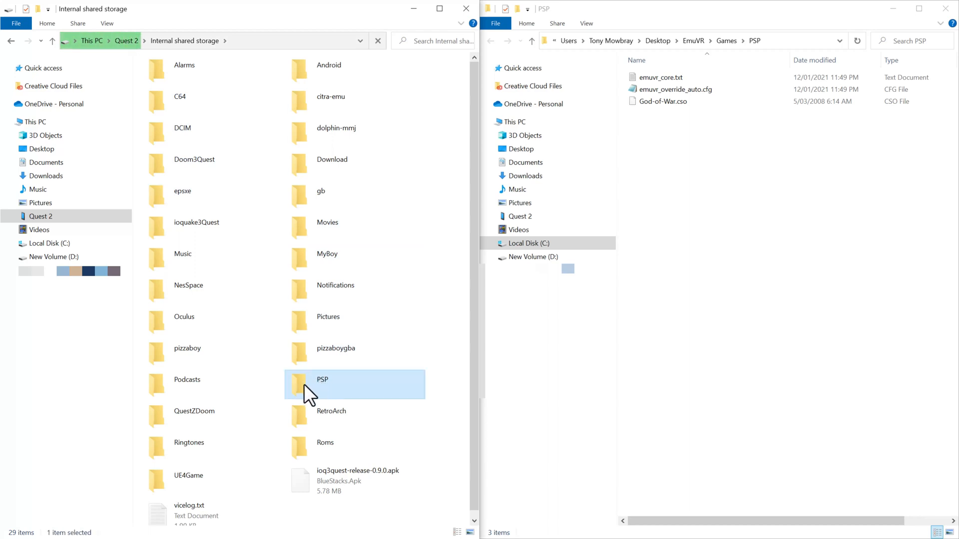
double_click(322, 379)
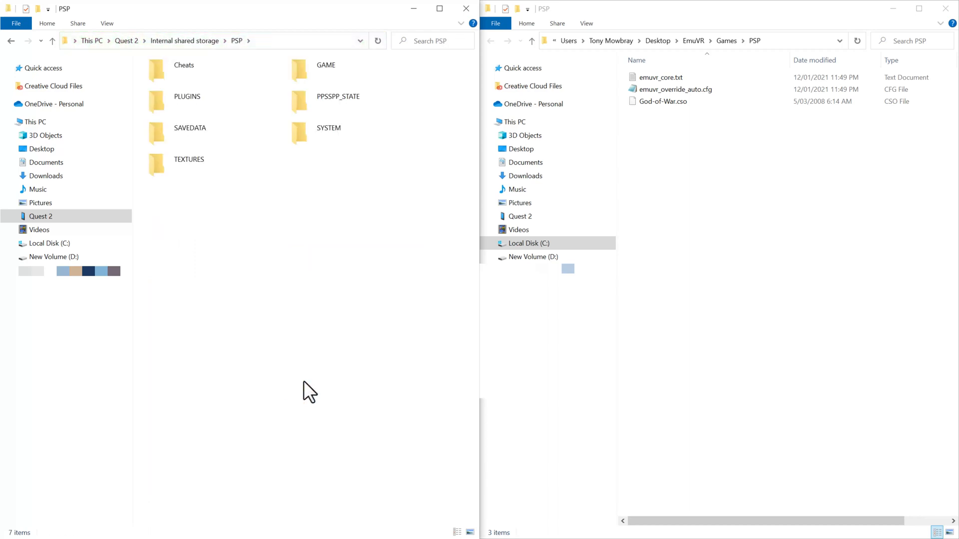
mouse_move(309, 181)
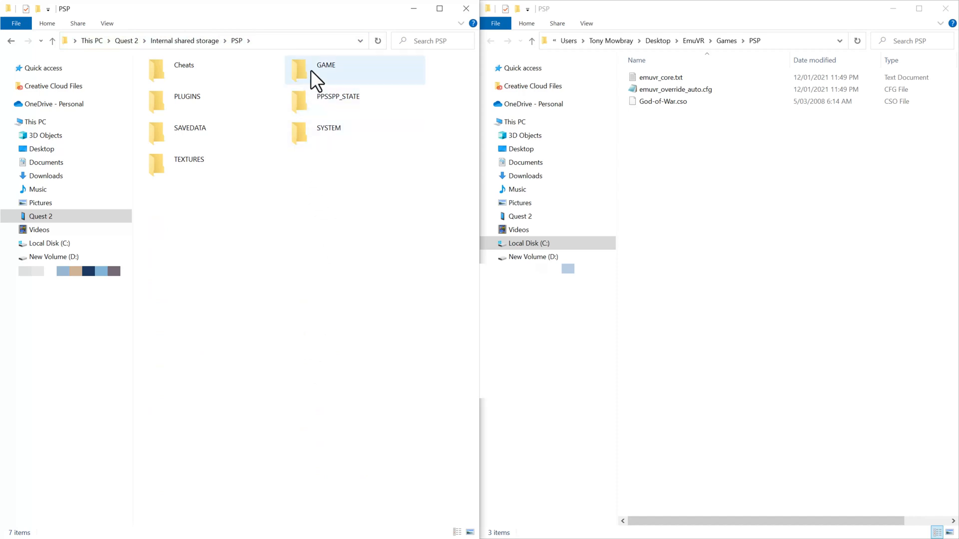
double_click(324, 69)
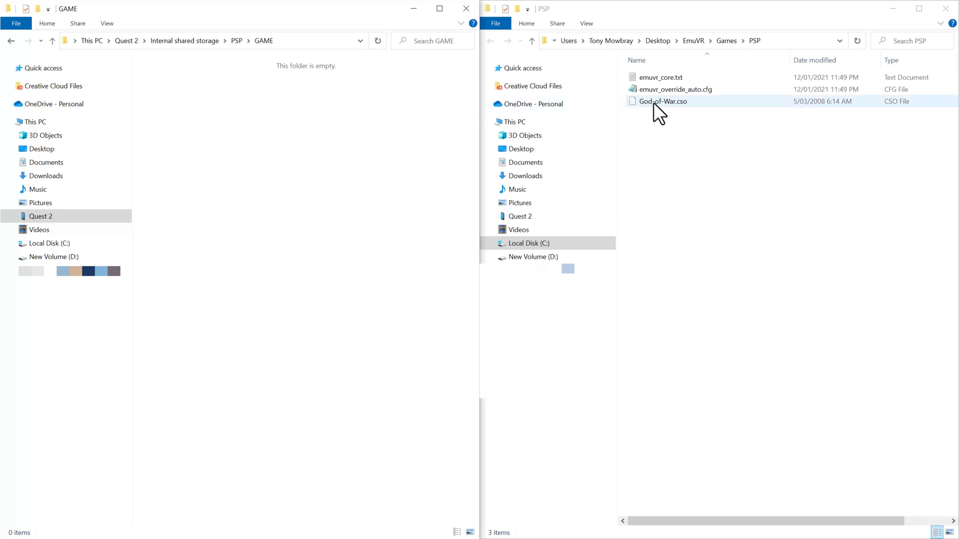
double_click(661, 100)
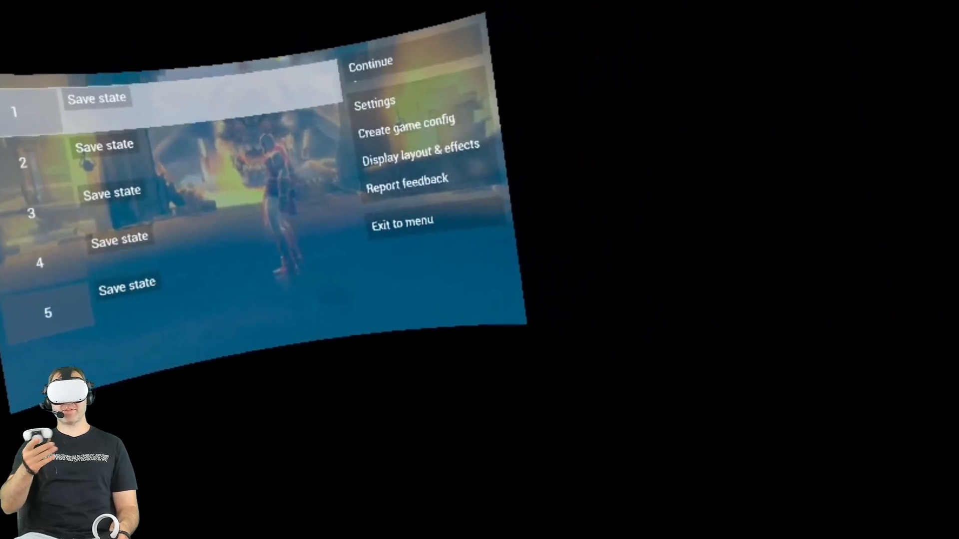
In Graphics settings, change rendering resolution from 4× PSP to Auto (1:1)
click(374, 100)
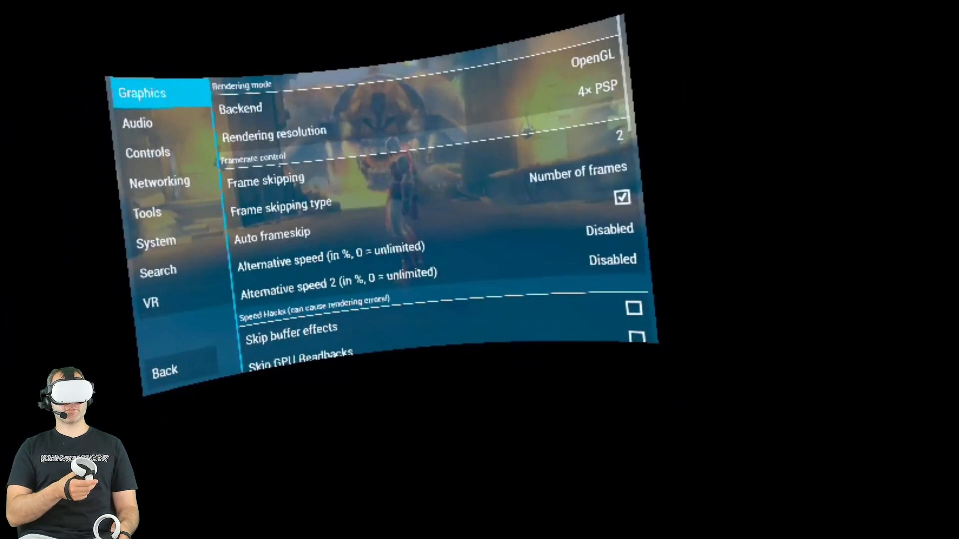
click(274, 130)
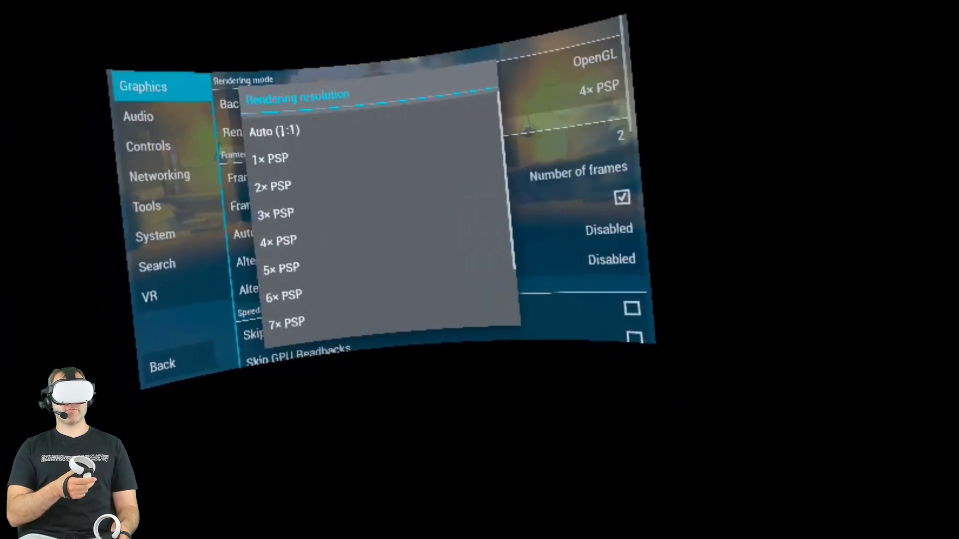
click(275, 132)
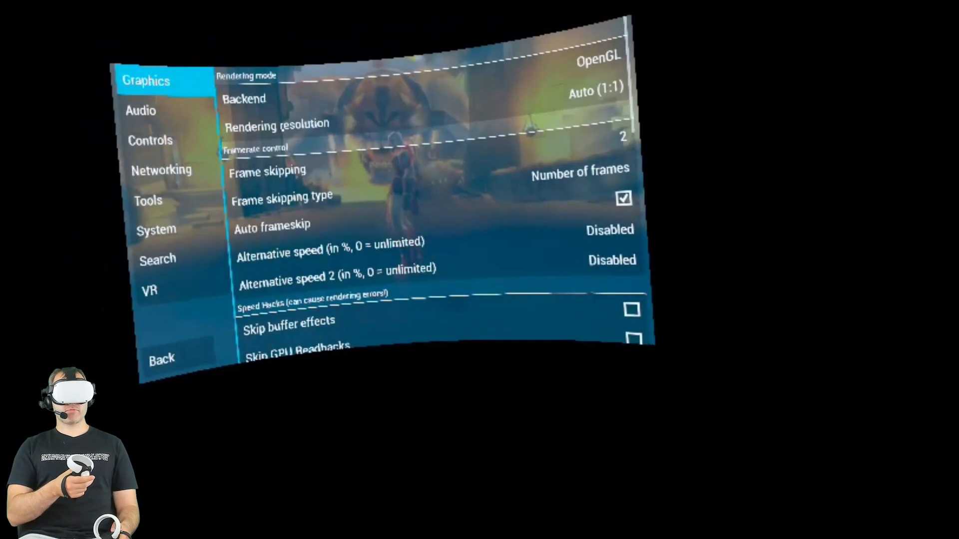
click(276, 127)
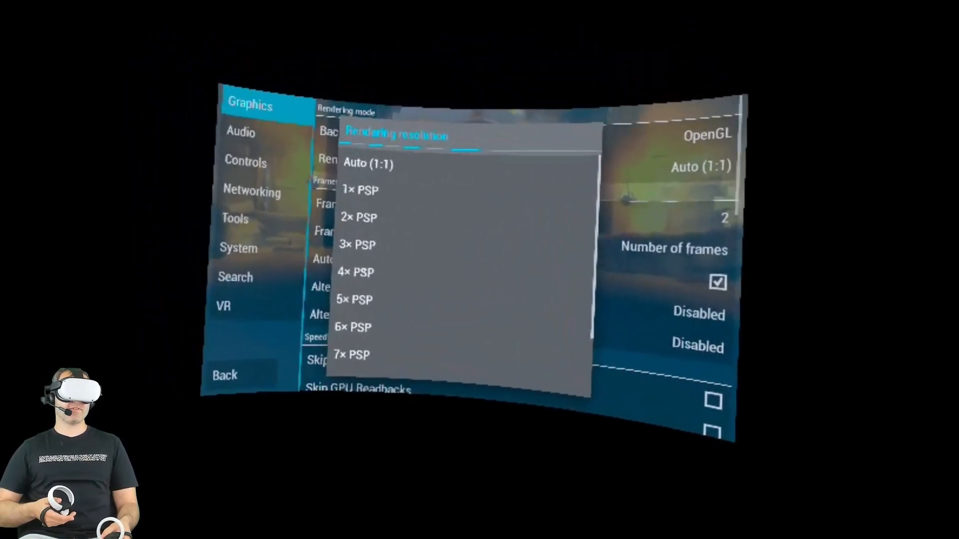
scroll(down, 3)
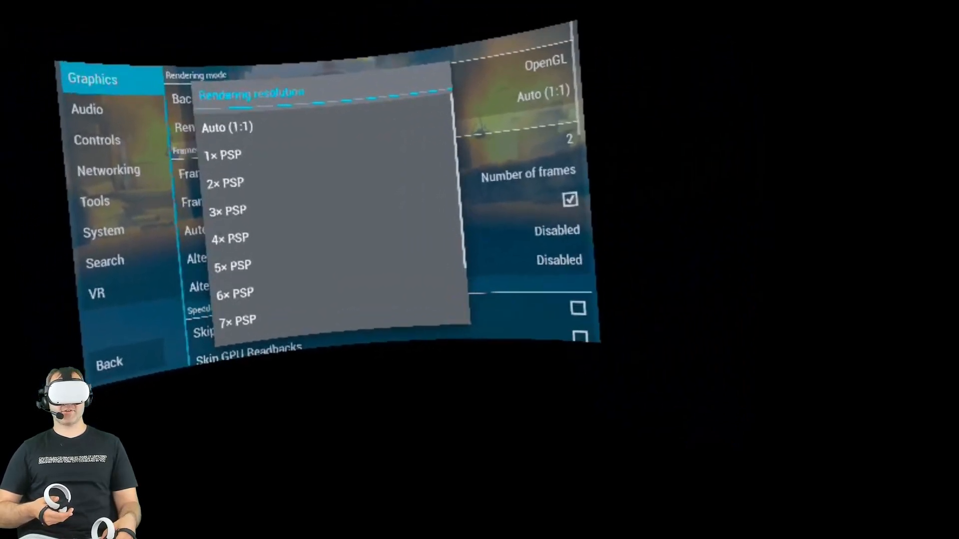
click(229, 237)
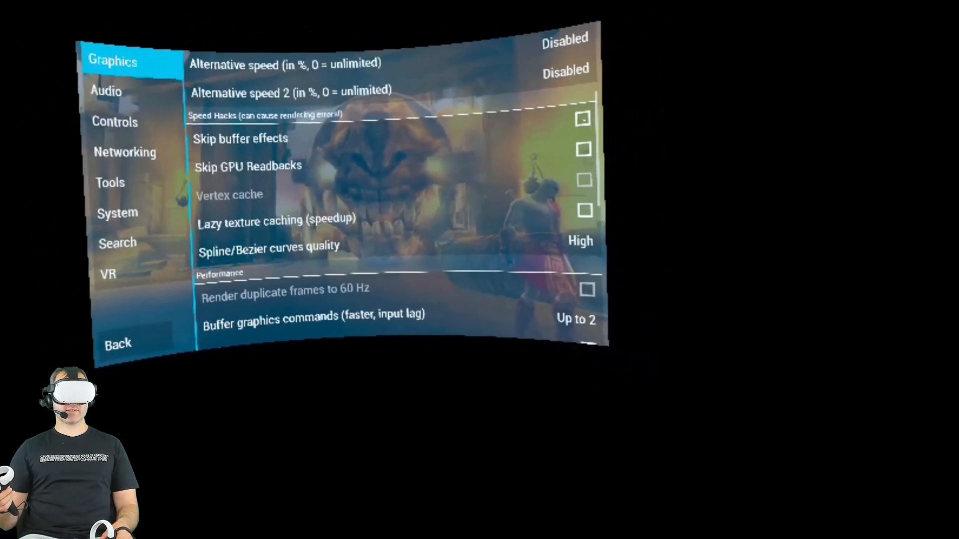
Try Skip buffer effects and Lazy texture caching speed hacks, leaving them off
click(584, 117)
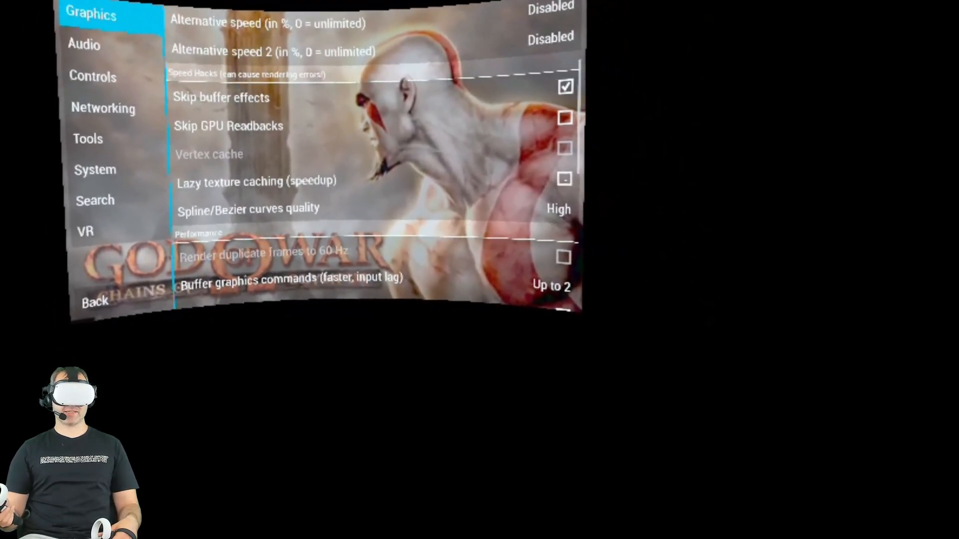
click(563, 178)
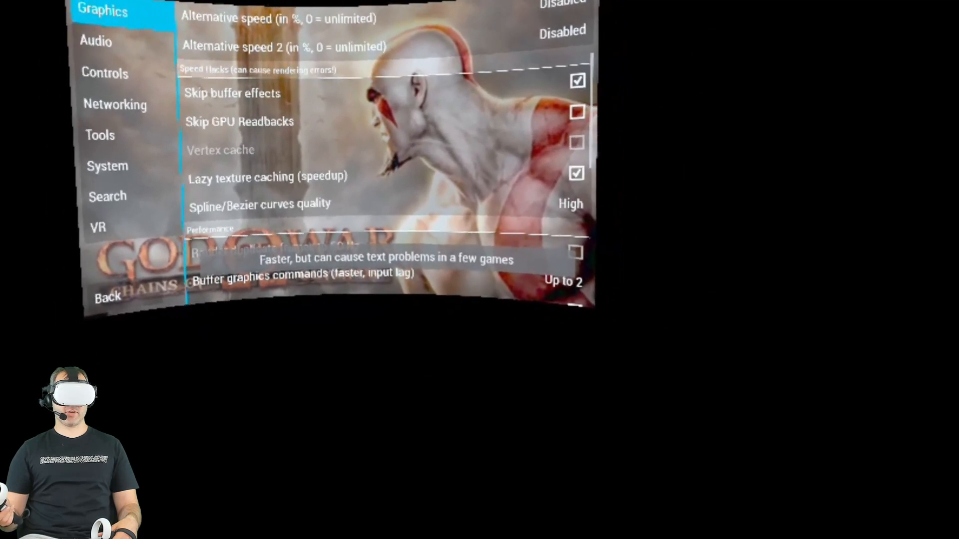
click(576, 111)
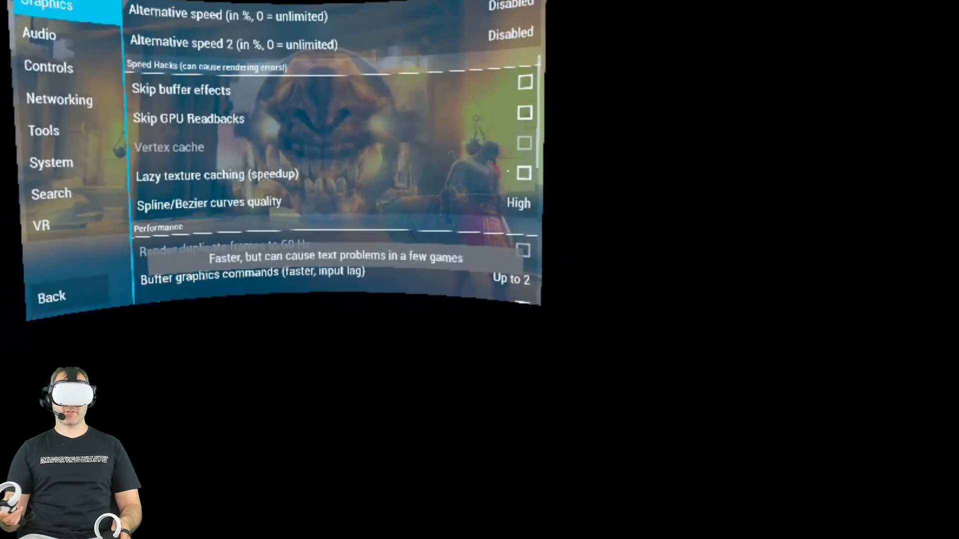
scroll(down, 3)
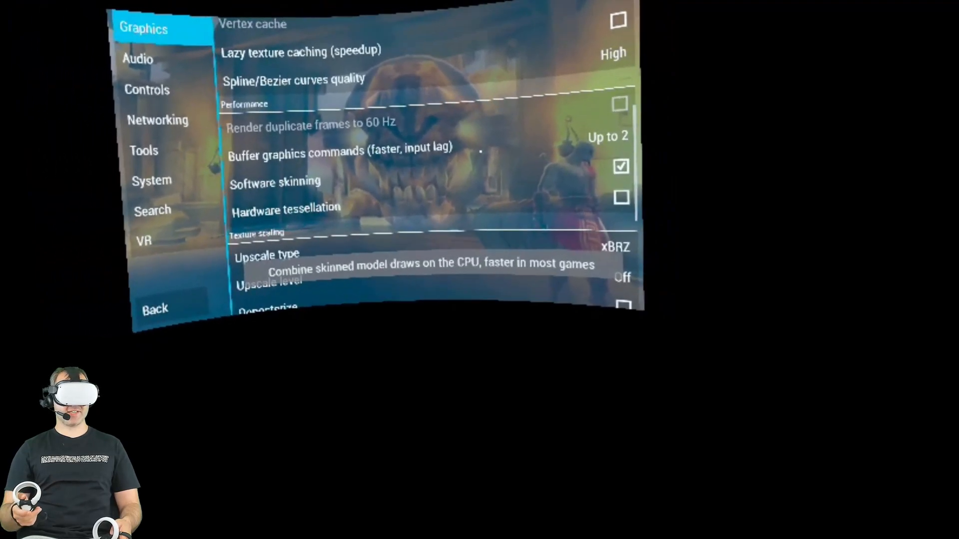
scroll(down, 3)
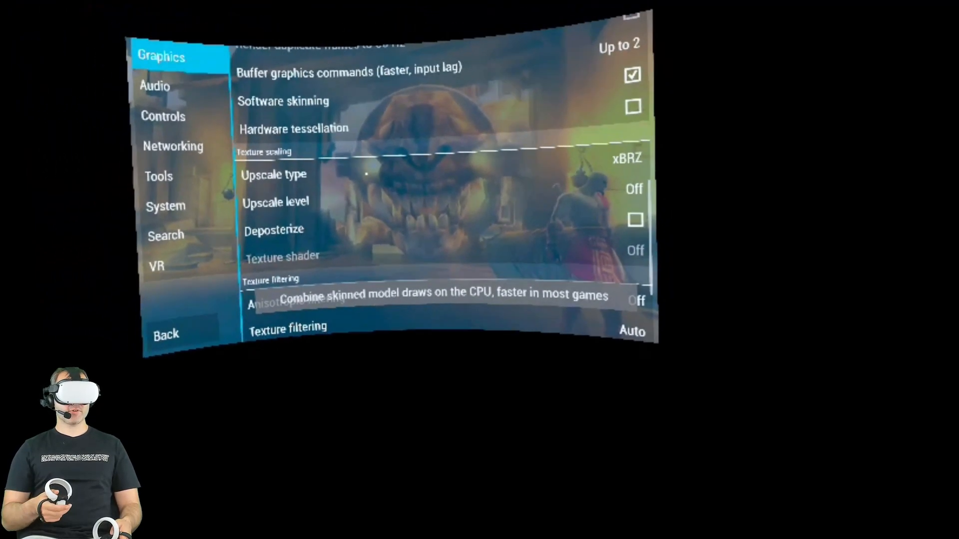
Set texture upscale level to 3×, return it to Off, and move on to Controls
click(273, 174)
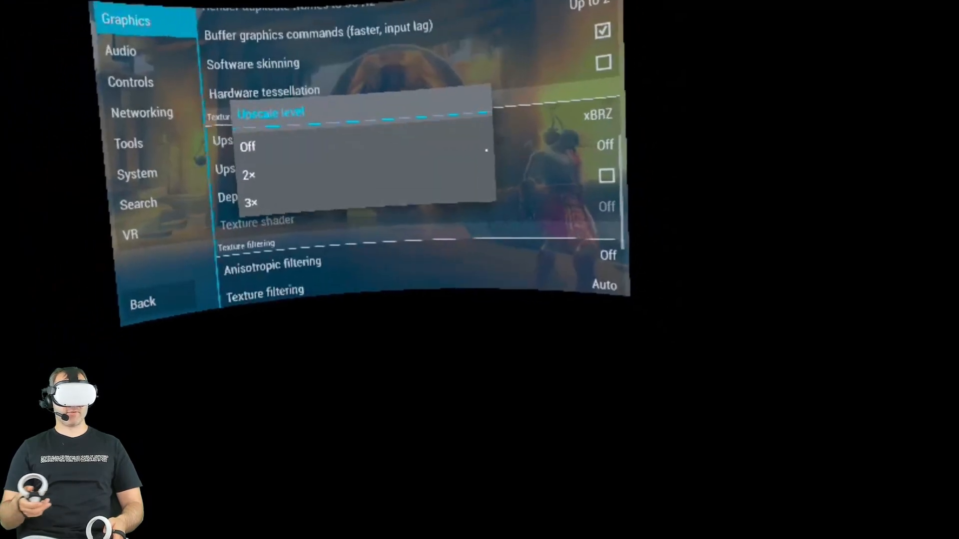
click(249, 202)
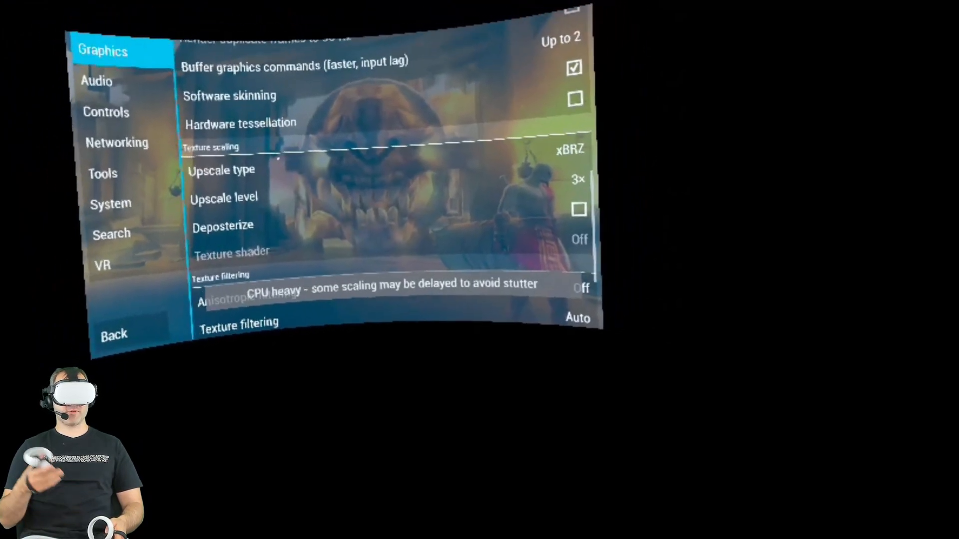
click(223, 197)
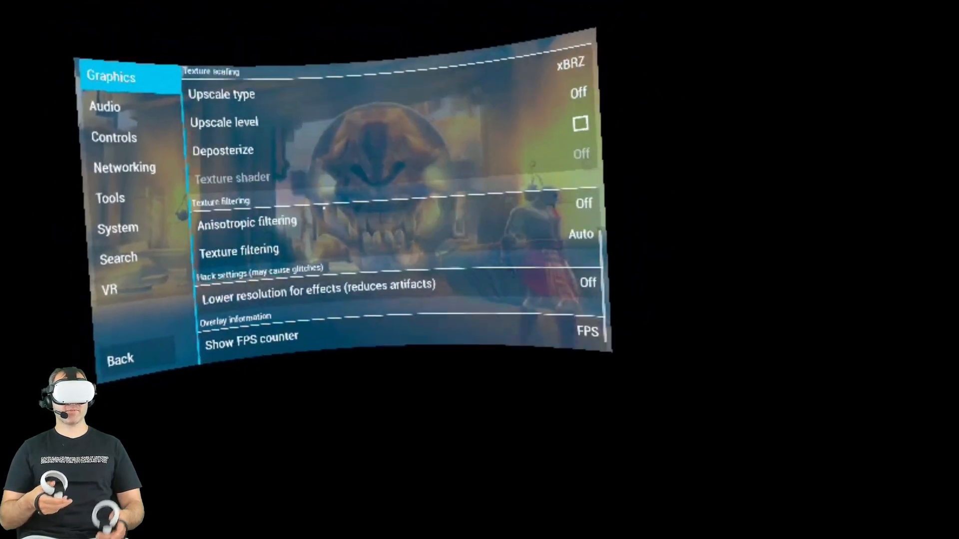
scroll(down, 3)
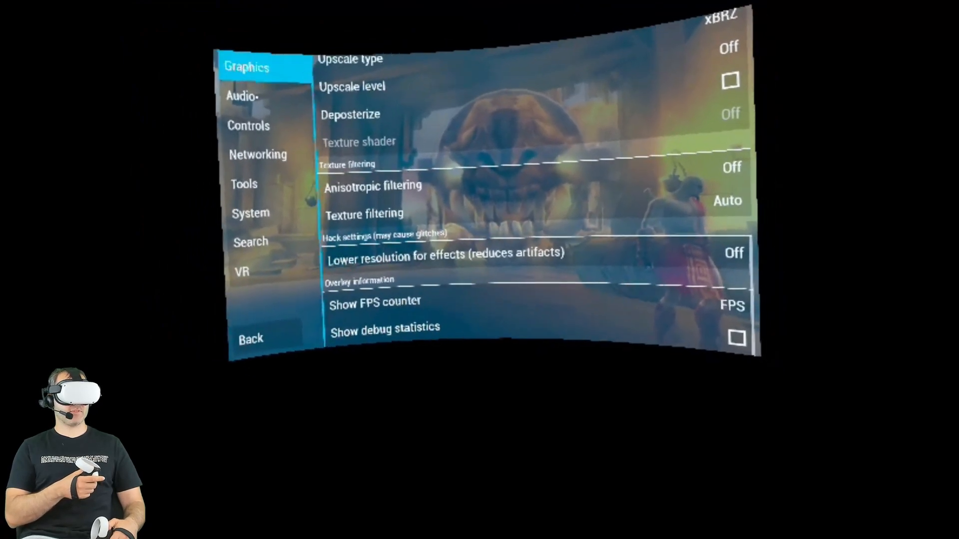
click(242, 95)
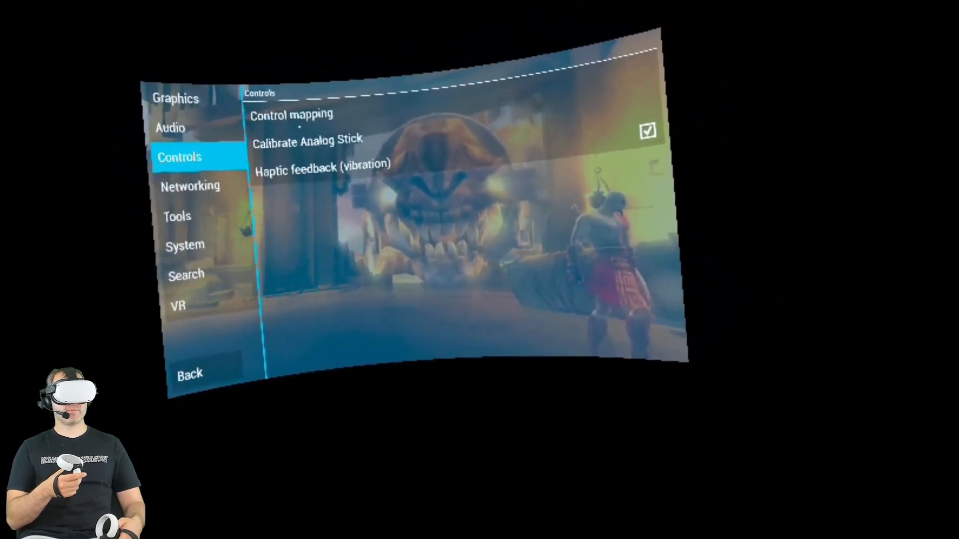
Browse Networking and Tools, then scroll System settings down to the PSP settings
click(290, 114)
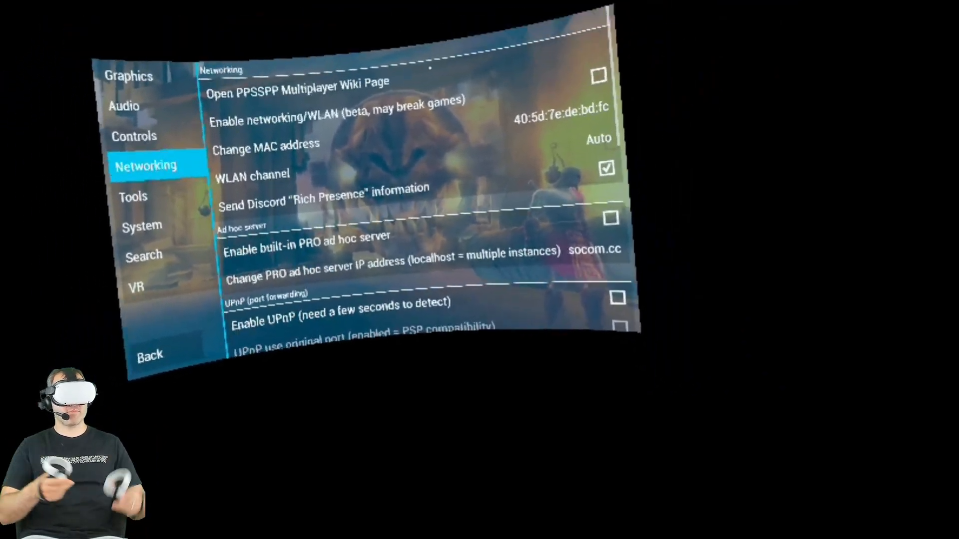
click(133, 195)
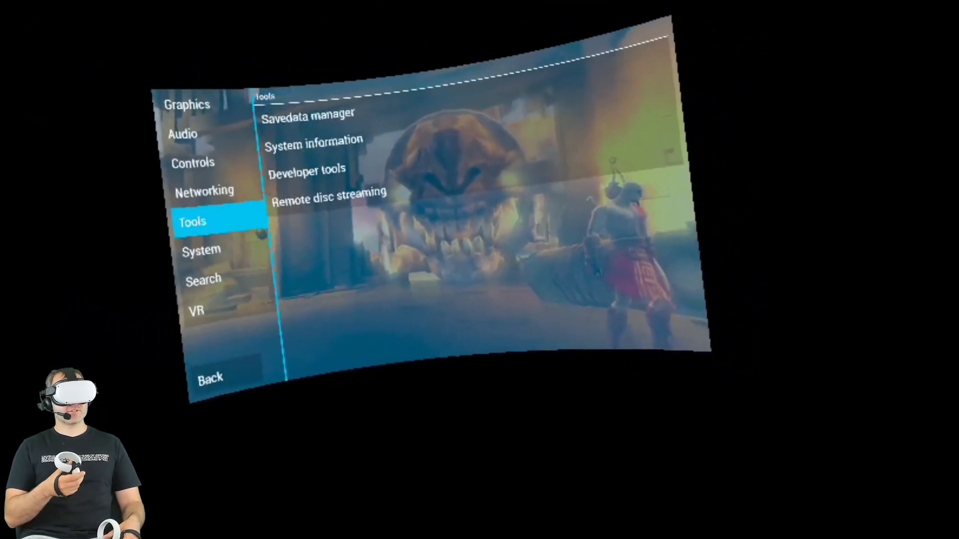
click(307, 169)
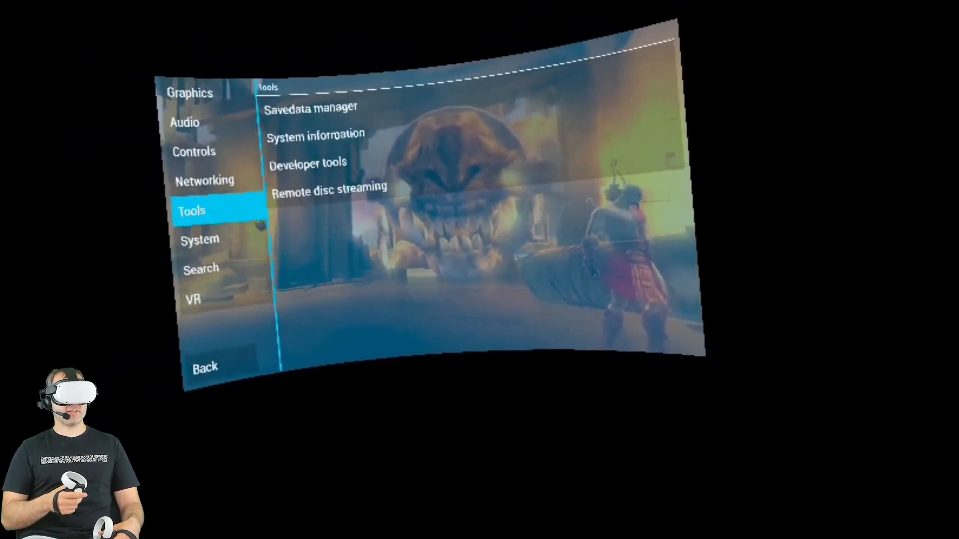
click(199, 239)
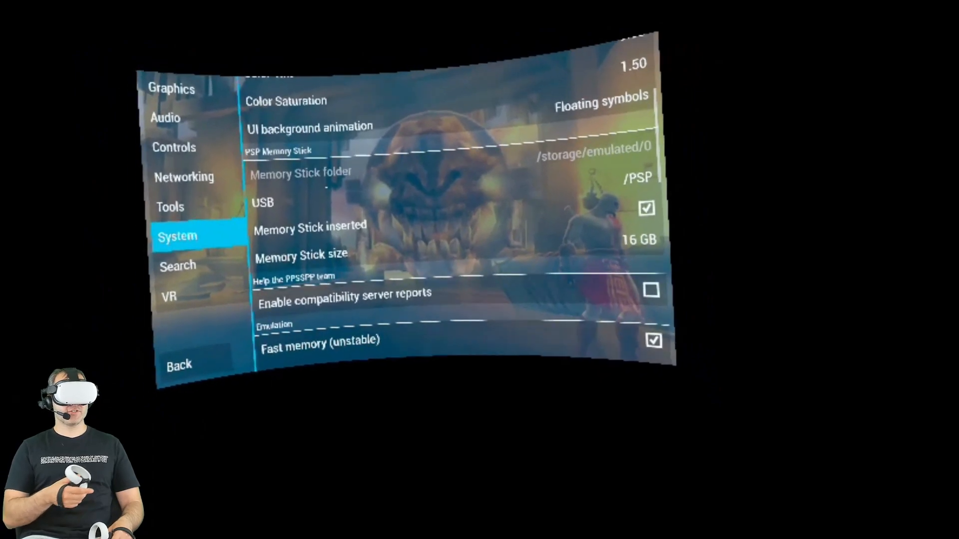
scroll(down, 3)
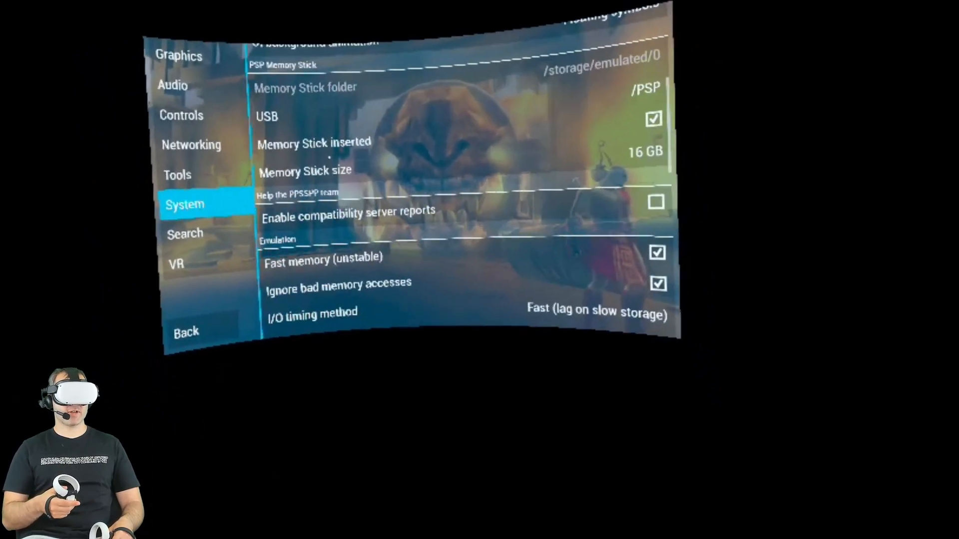
scroll(down, 3)
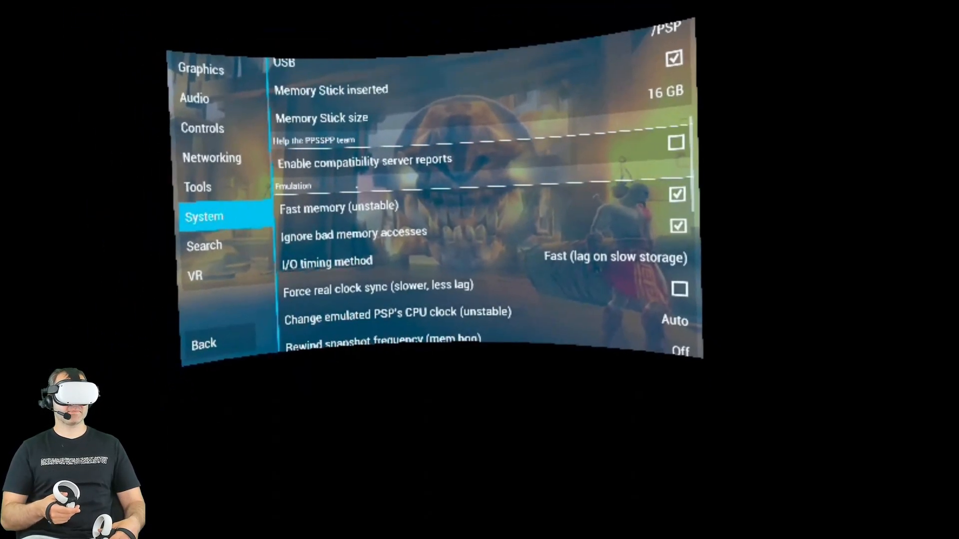
scroll(down, 3)
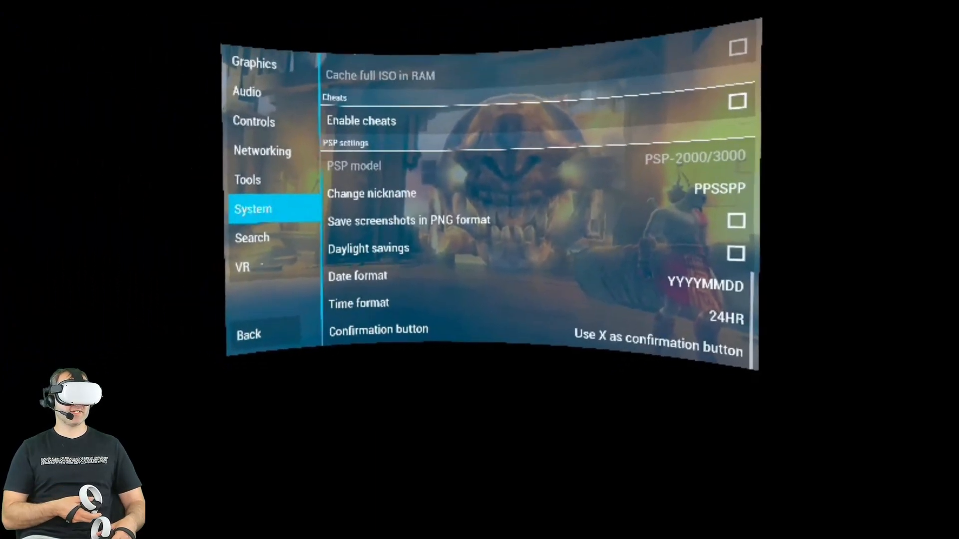
In VR settings, drag the field of view scale up to about 144%
click(242, 266)
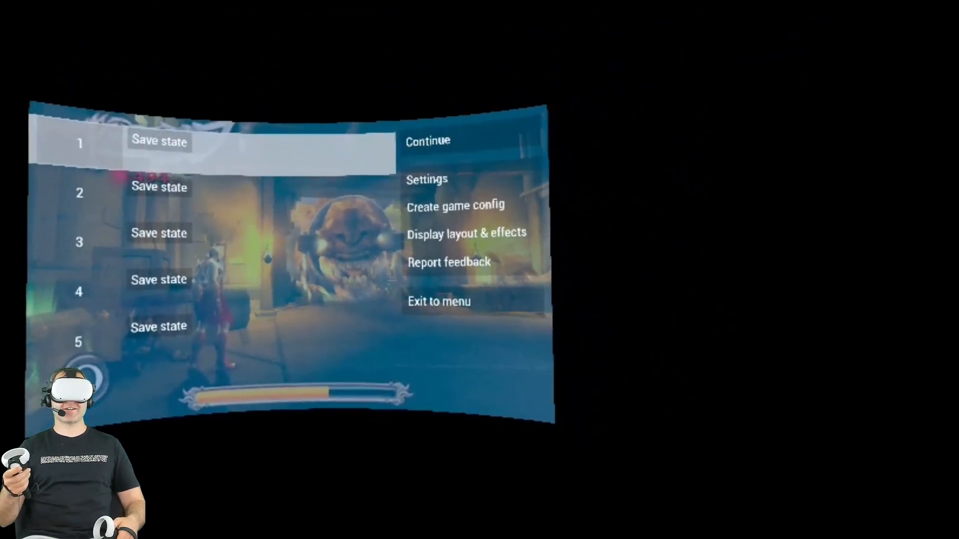
click(427, 179)
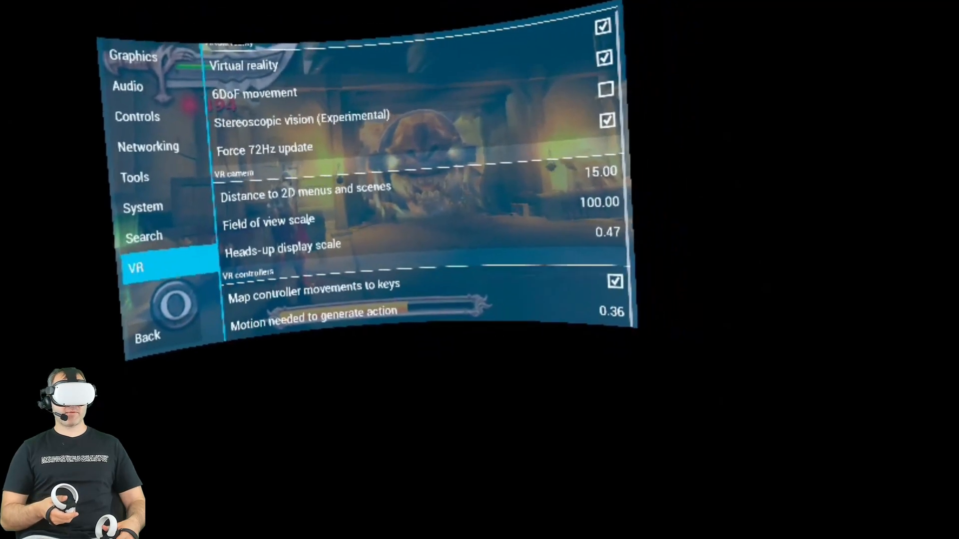
click(269, 219)
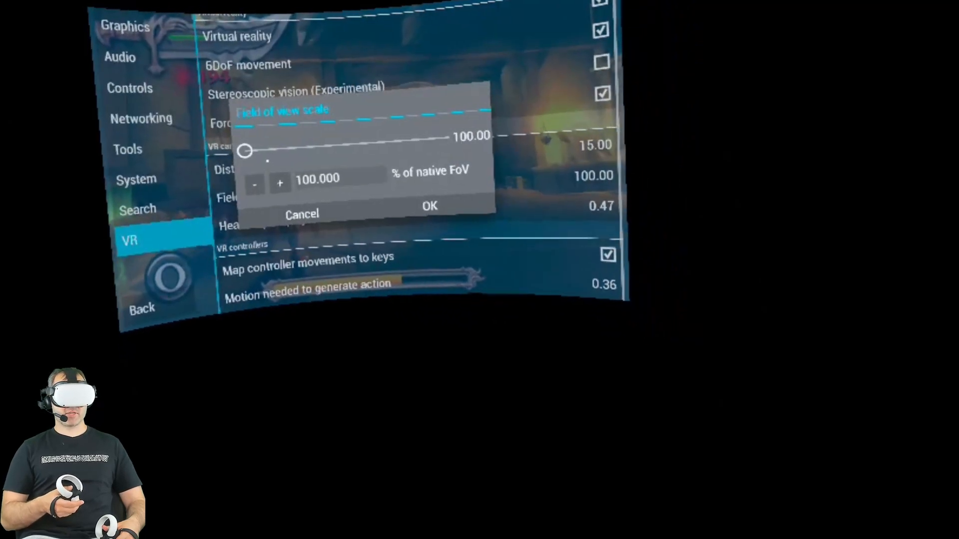
drag(244, 150, 334, 143)
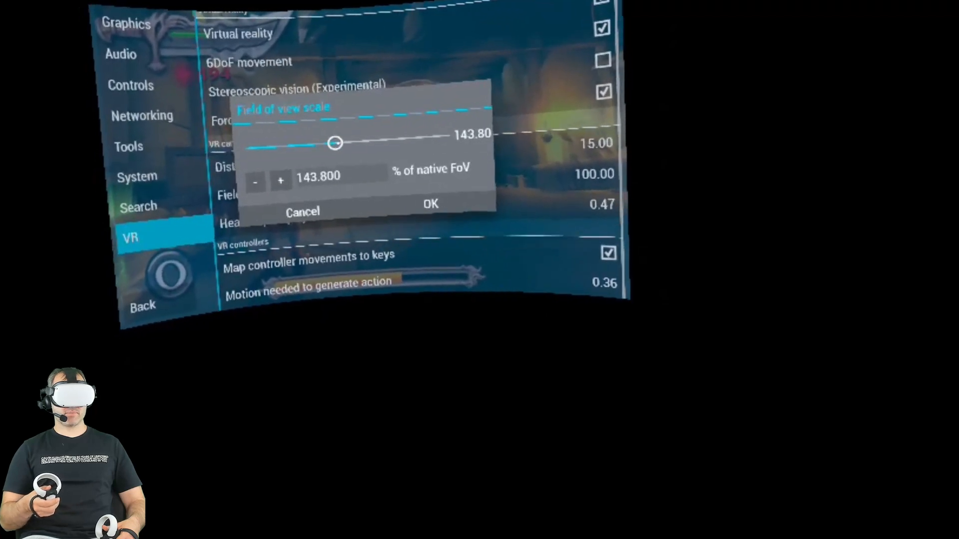
drag(335, 143, 399, 134)
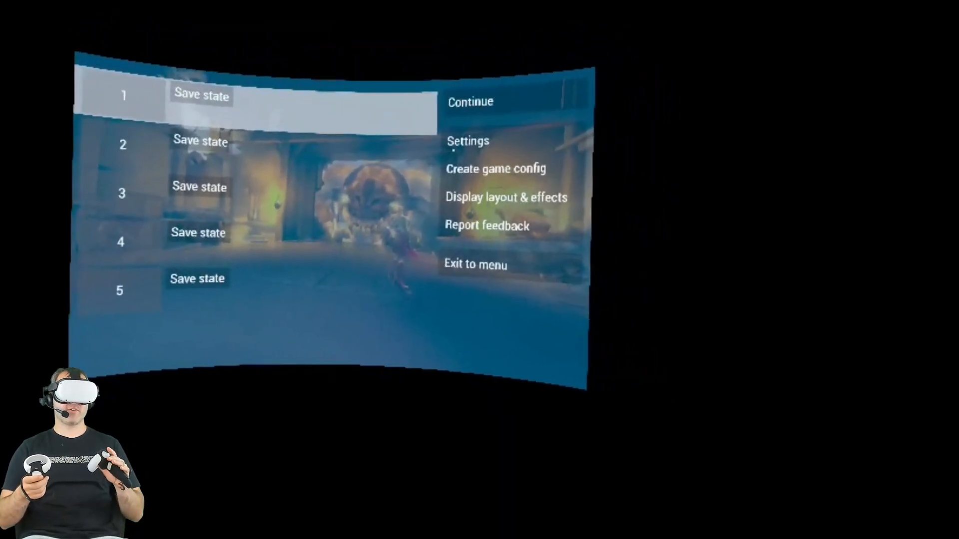
Drag the heads-up display scale to 1.13 and confirm it
click(467, 141)
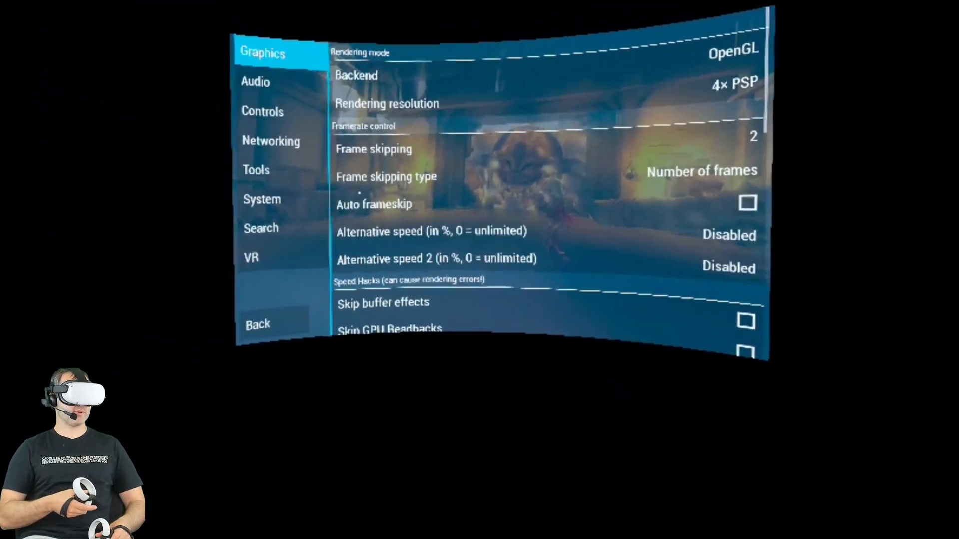
click(250, 257)
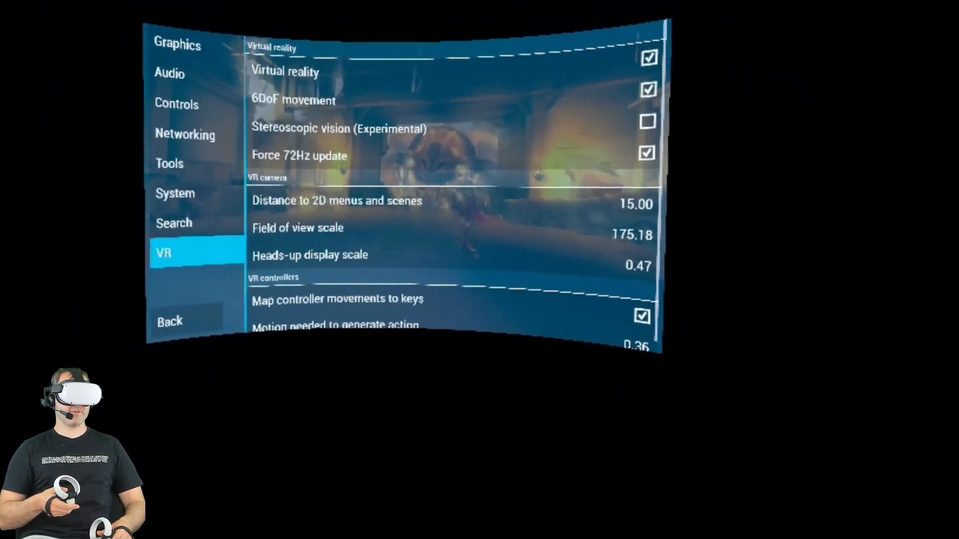
click(176, 44)
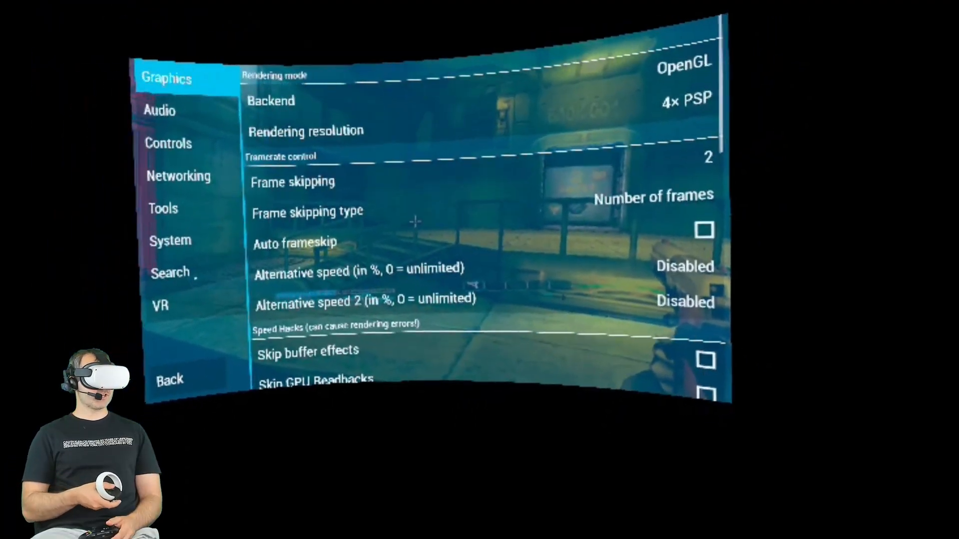
click(159, 305)
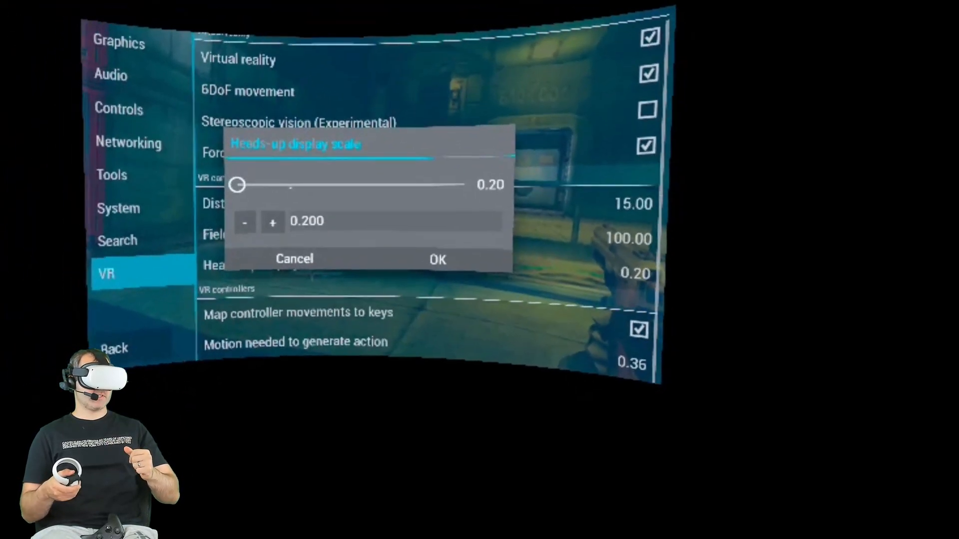
drag(238, 184, 268, 171)
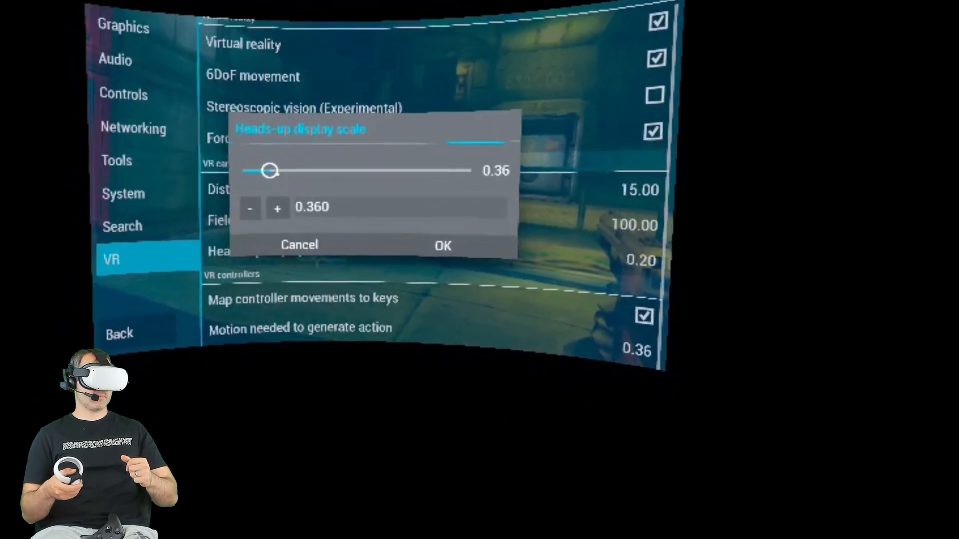
drag(266, 171, 373, 171)
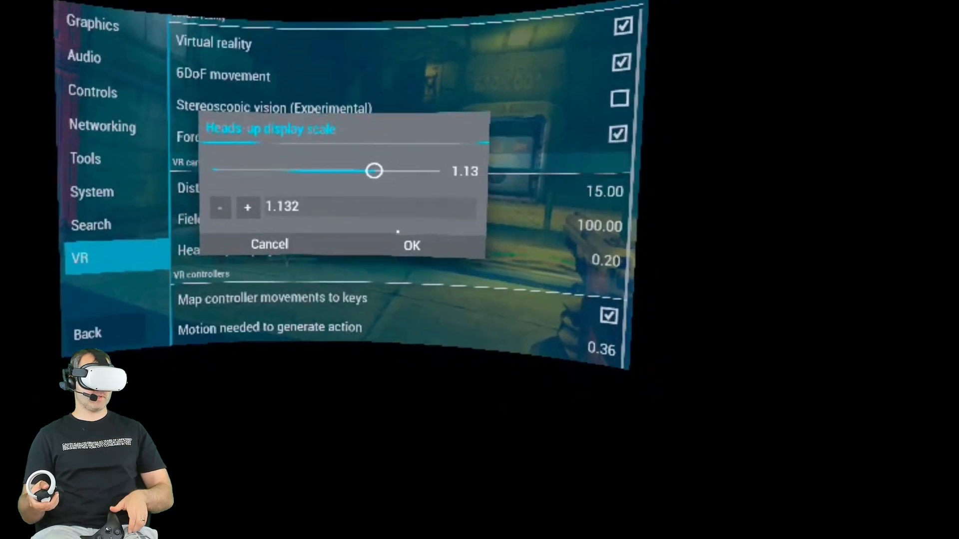
click(410, 245)
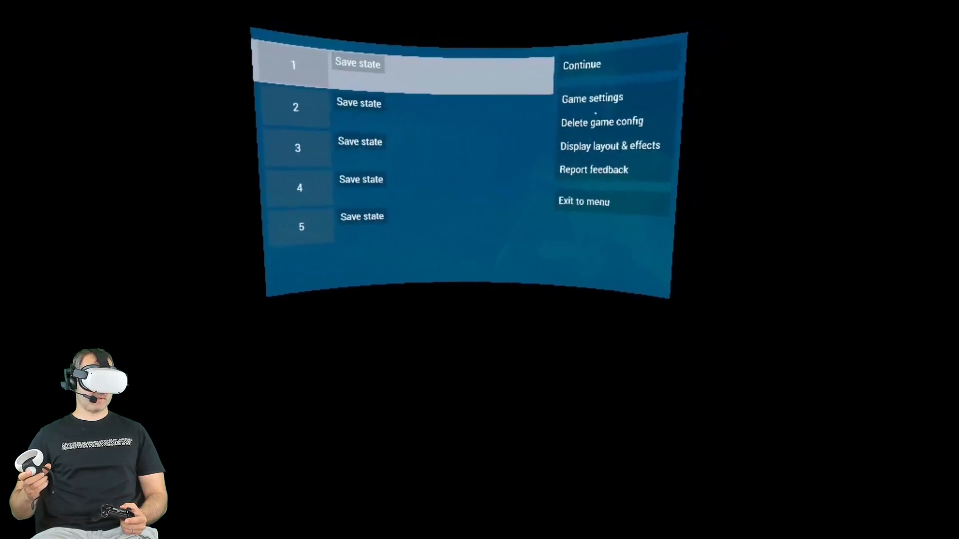
Apply the HUD scale in this game's own configuration and resume
click(591, 98)
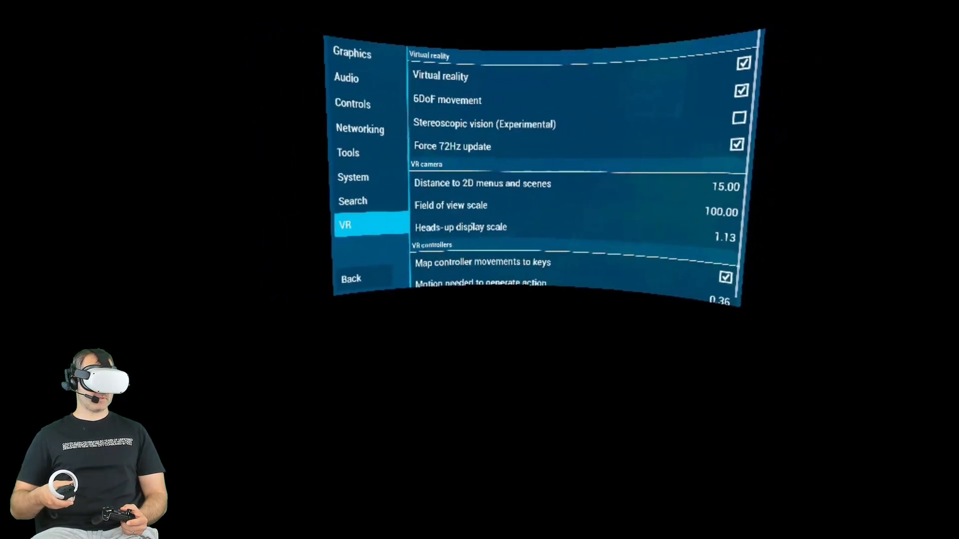
click(460, 227)
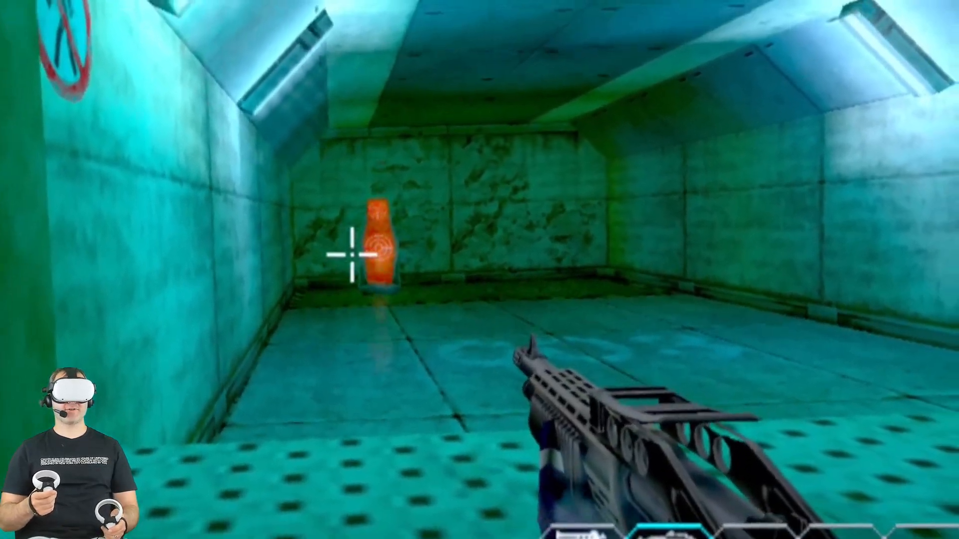
Pause the shooter and bring up its Controls settings
key(Escape)
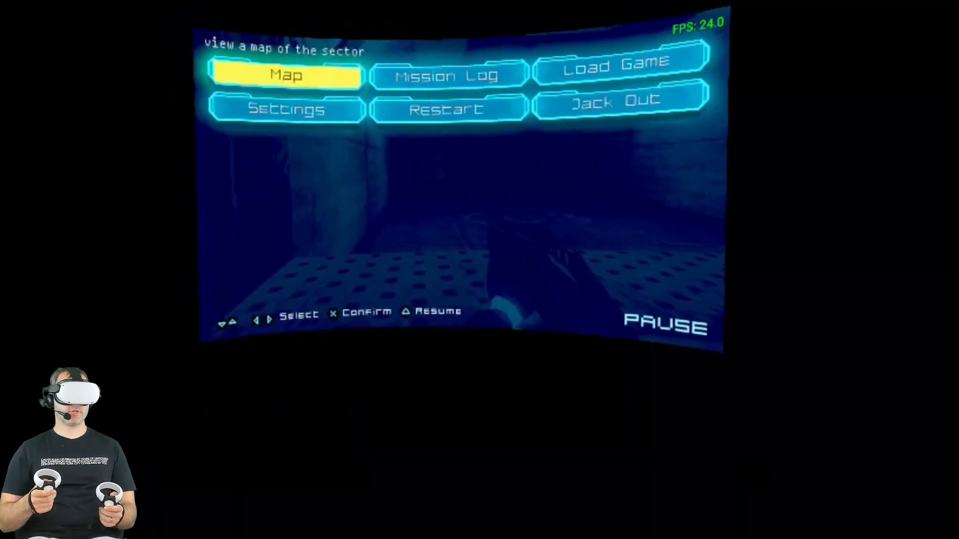
click(287, 108)
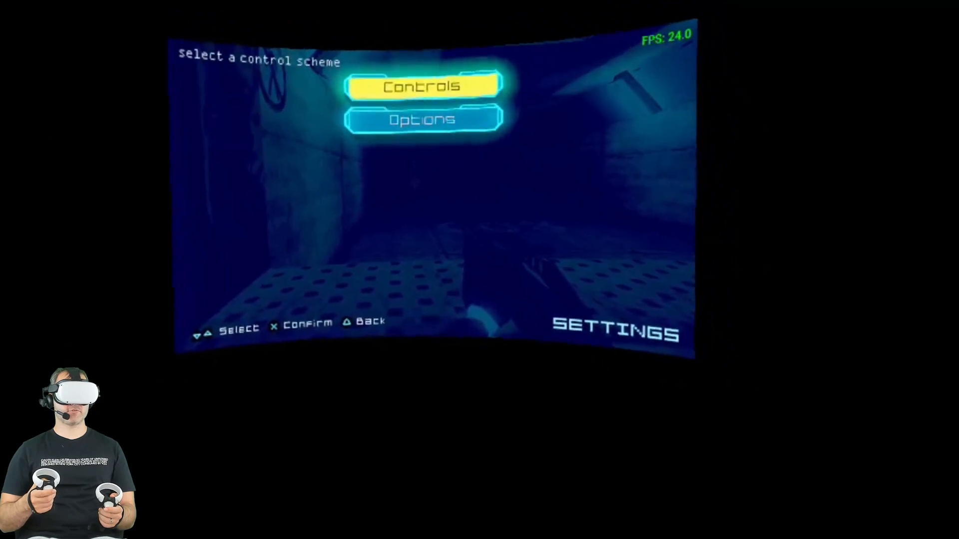
click(421, 86)
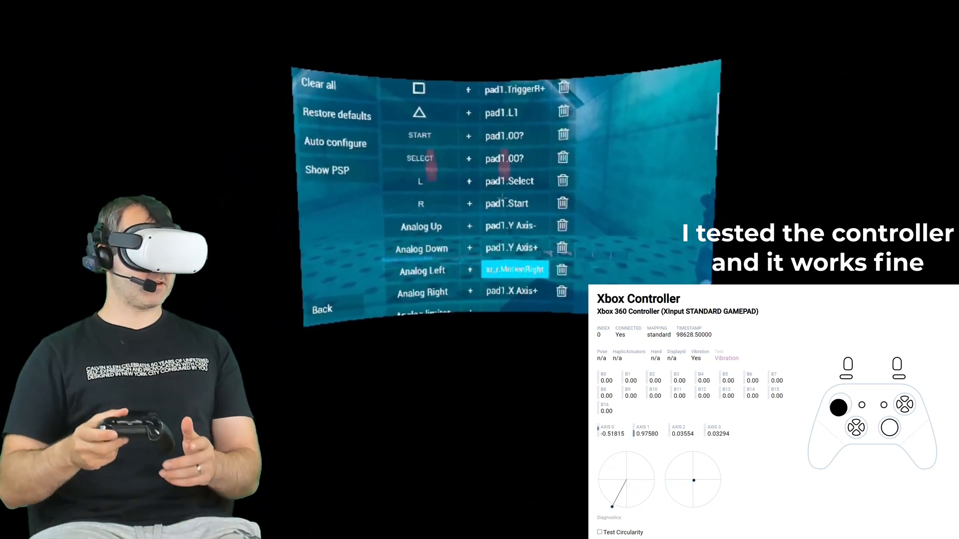
Rebind Analog Left to the Xbox controller's right trigger
click(513, 269)
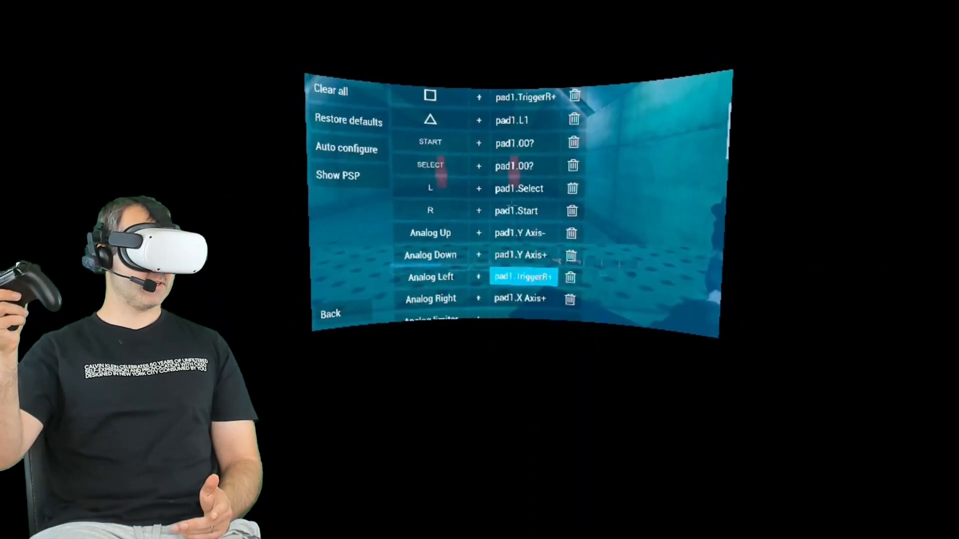
click(522, 276)
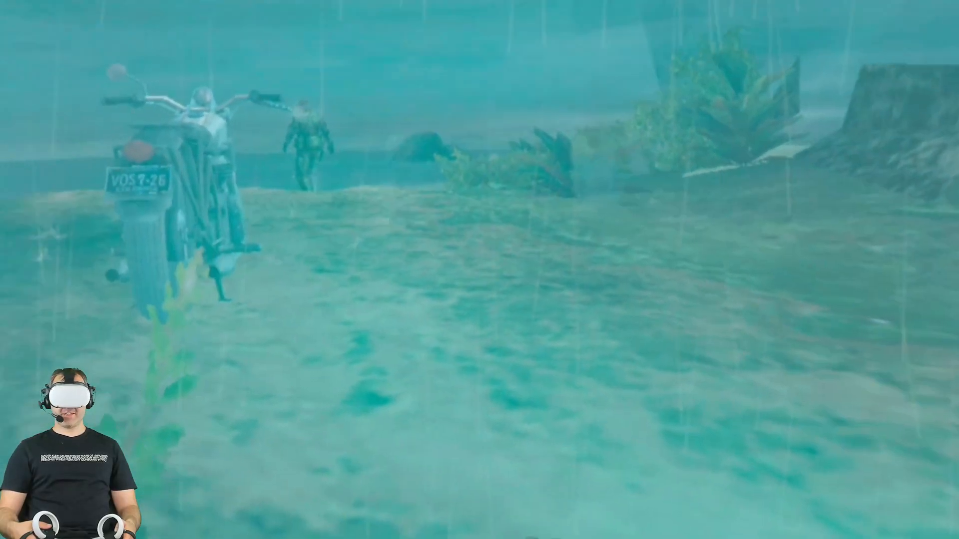
mouse_move(479, 270)
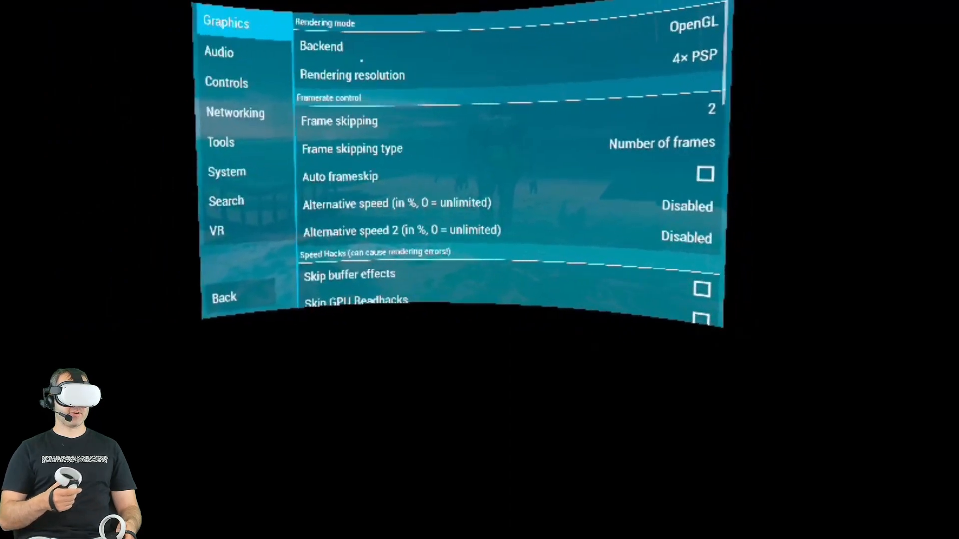
Switch on Auto frameskip in the Graphics settings for the new game
click(704, 174)
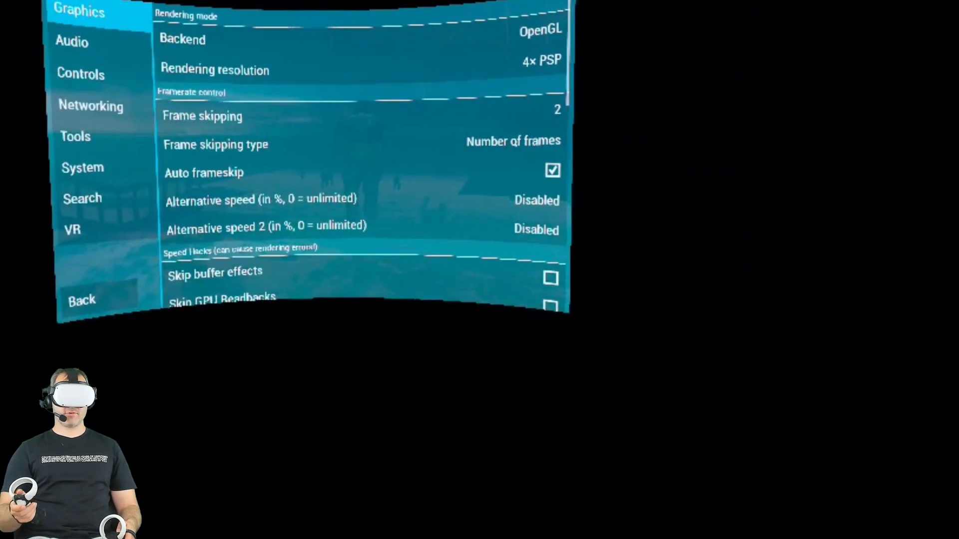